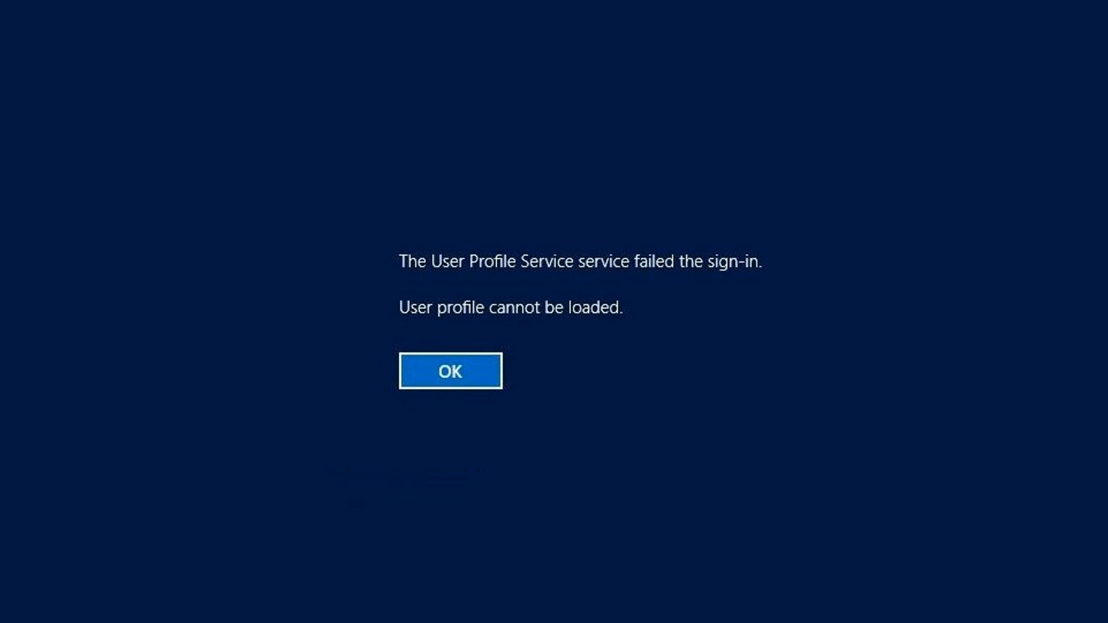
Acknowledge the 'User Profile Service failed the sign-in' error with OK.
click(450, 370)
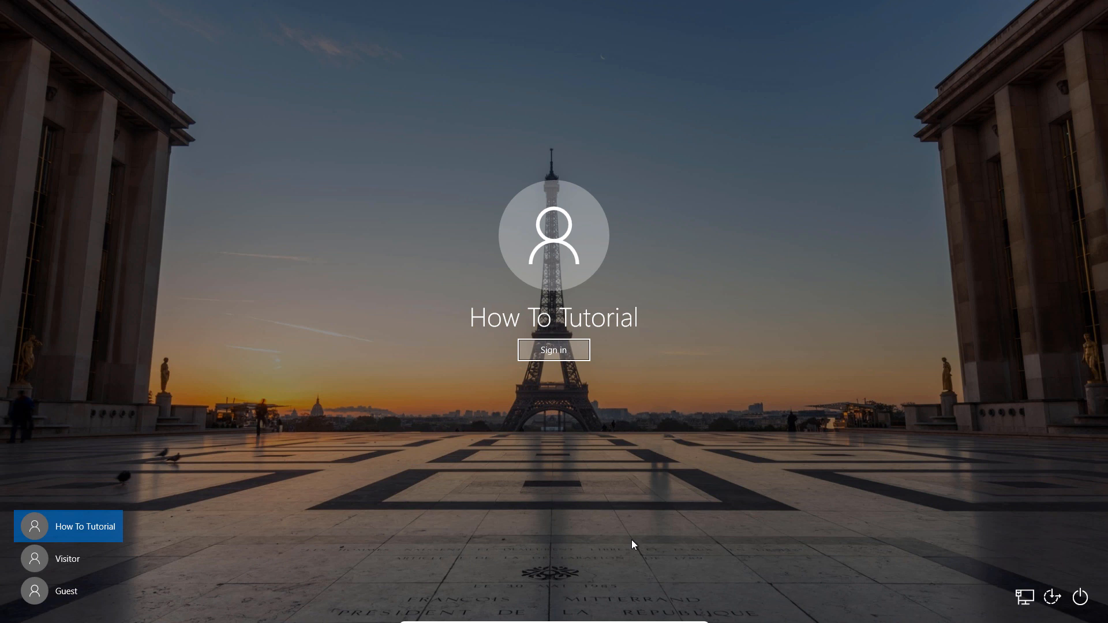
mouse_move(954, 588)
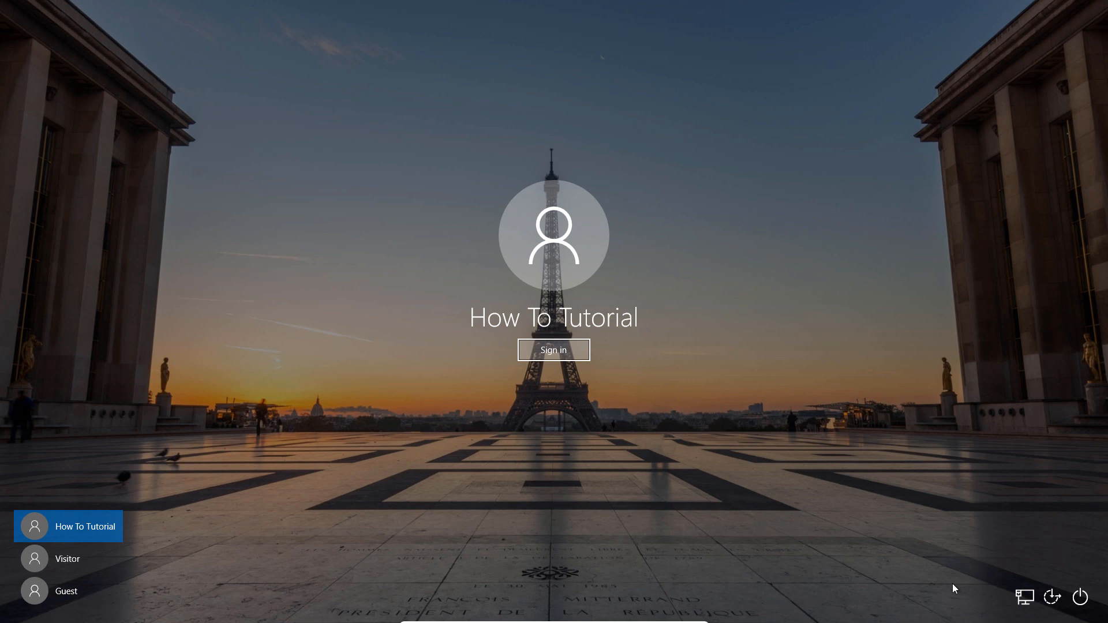
Shift-restart the PC from the sign-in power menu and confirm Restart anyway.
click(1079, 598)
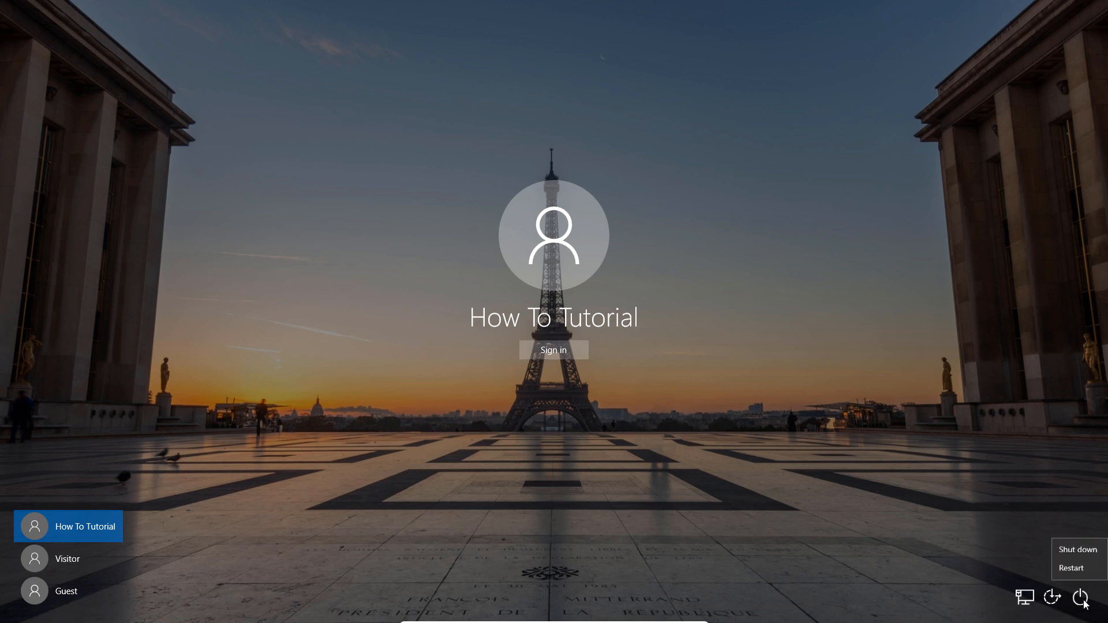
mouse_move(1071, 570)
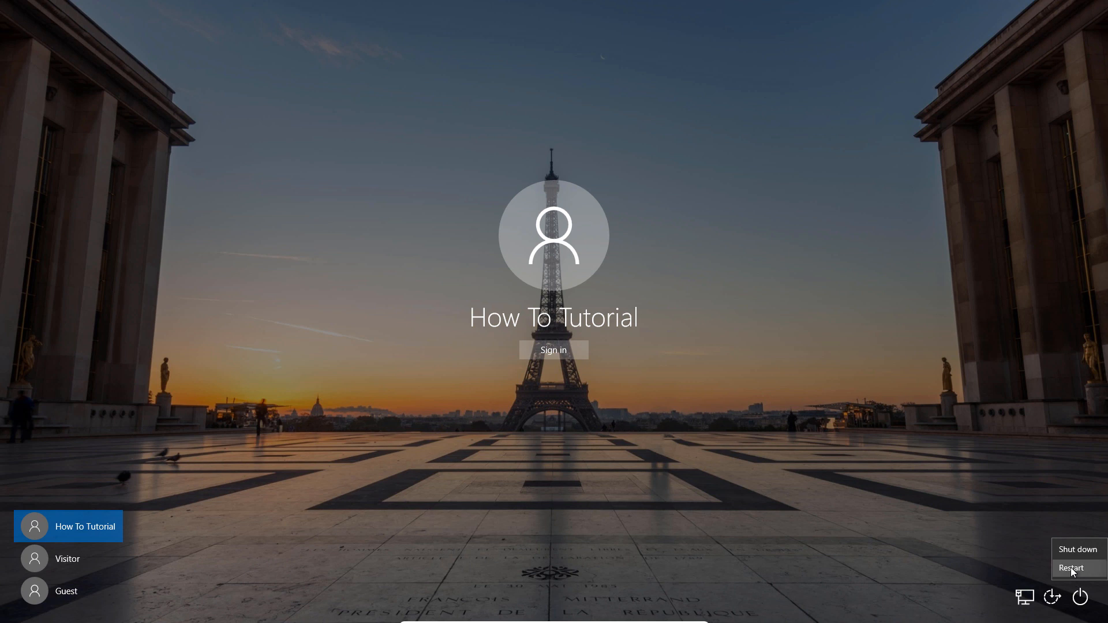
click(1071, 567)
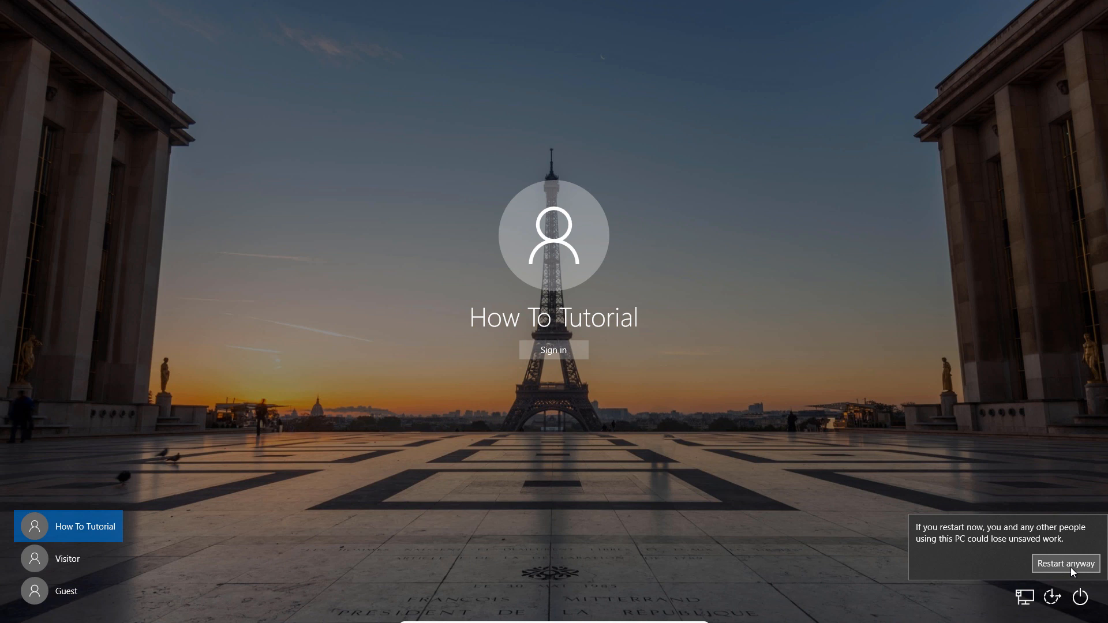
click(1066, 563)
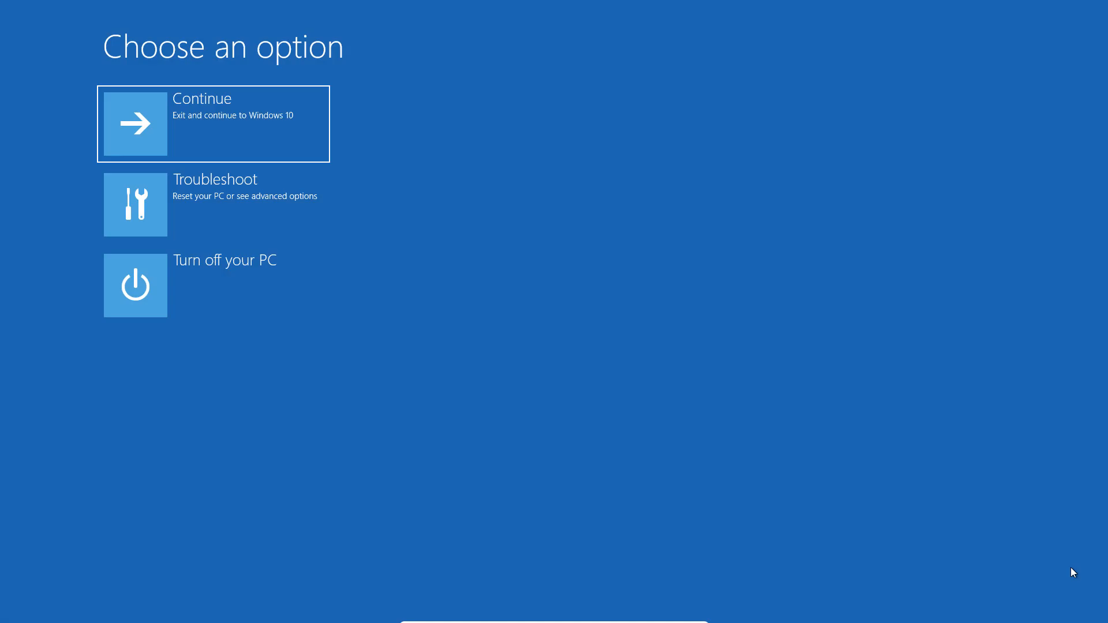
mouse_move(249, 235)
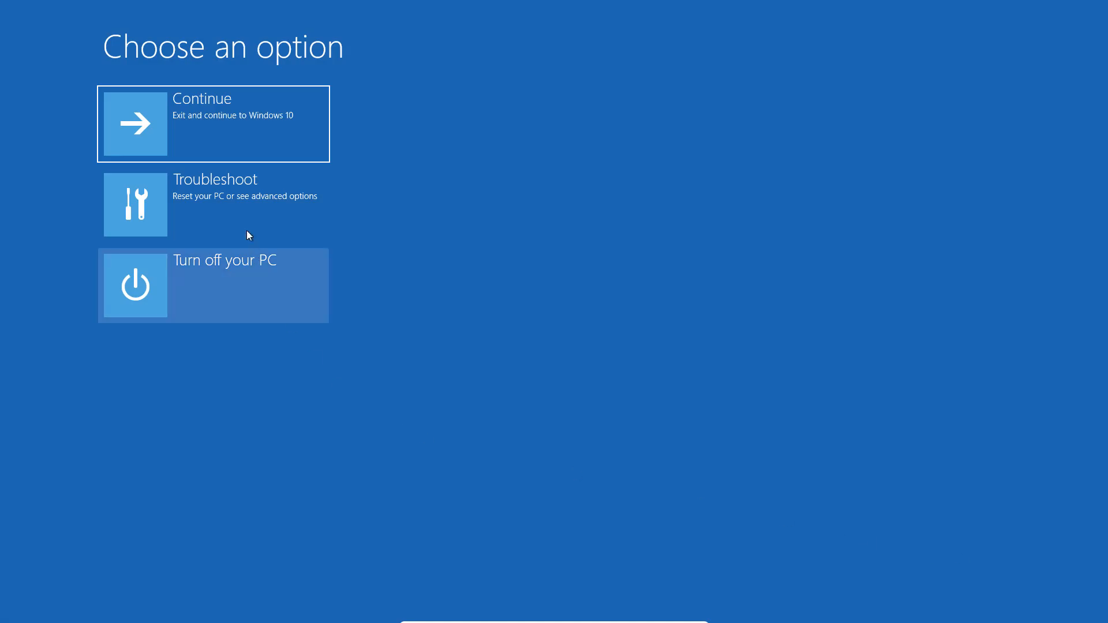
Go through Troubleshoot > Advanced options > Startup Settings and boot with option 4, Enable Safe Mode.
click(214, 204)
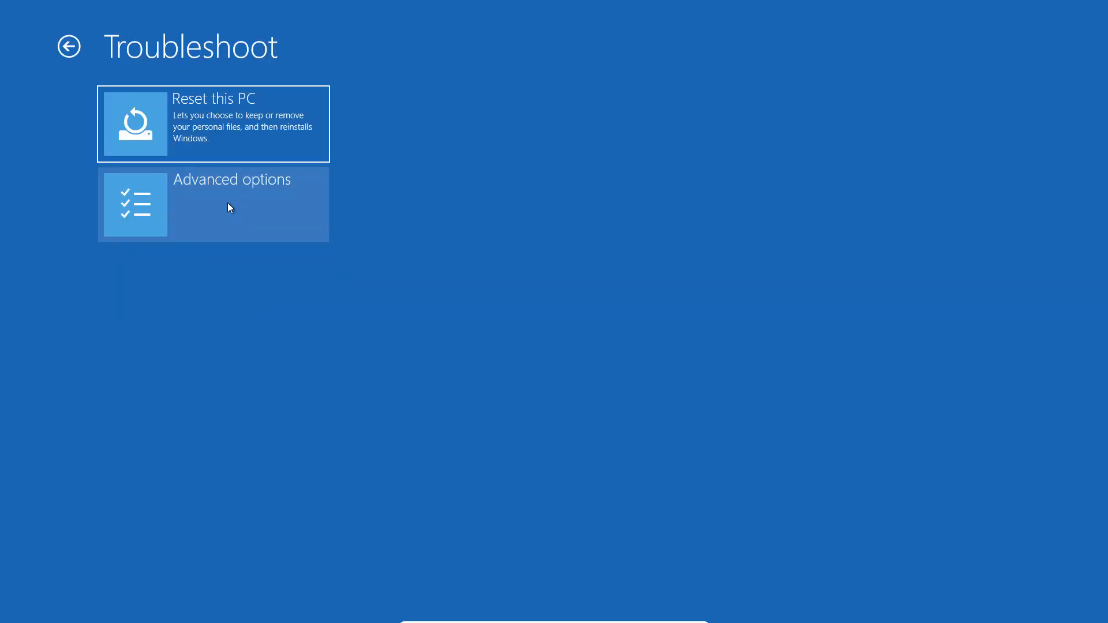
mouse_move(231, 212)
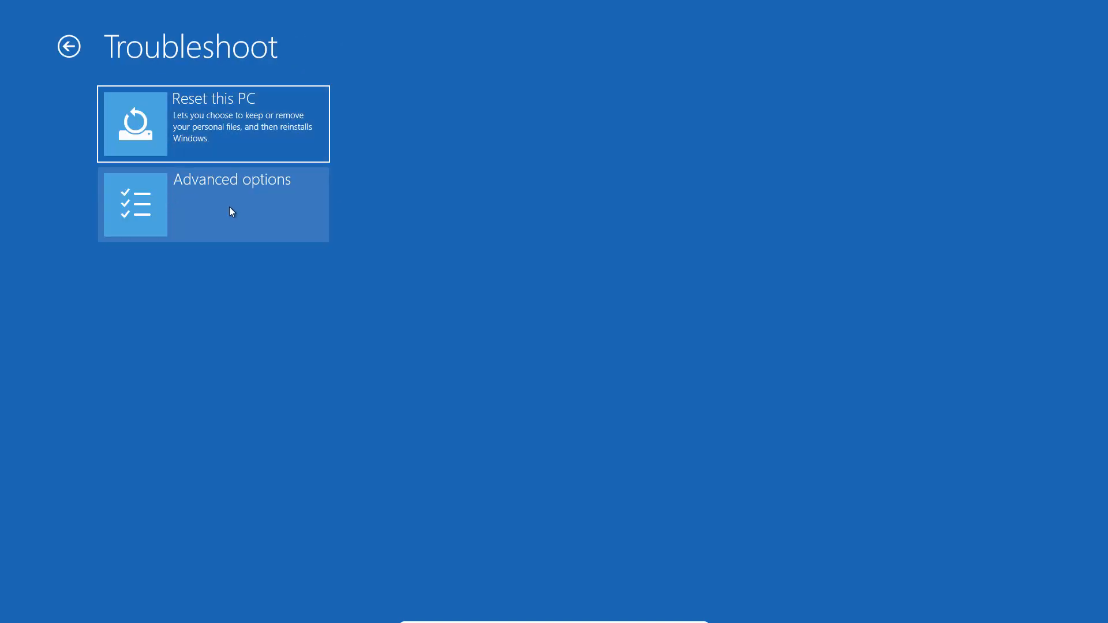
click(228, 211)
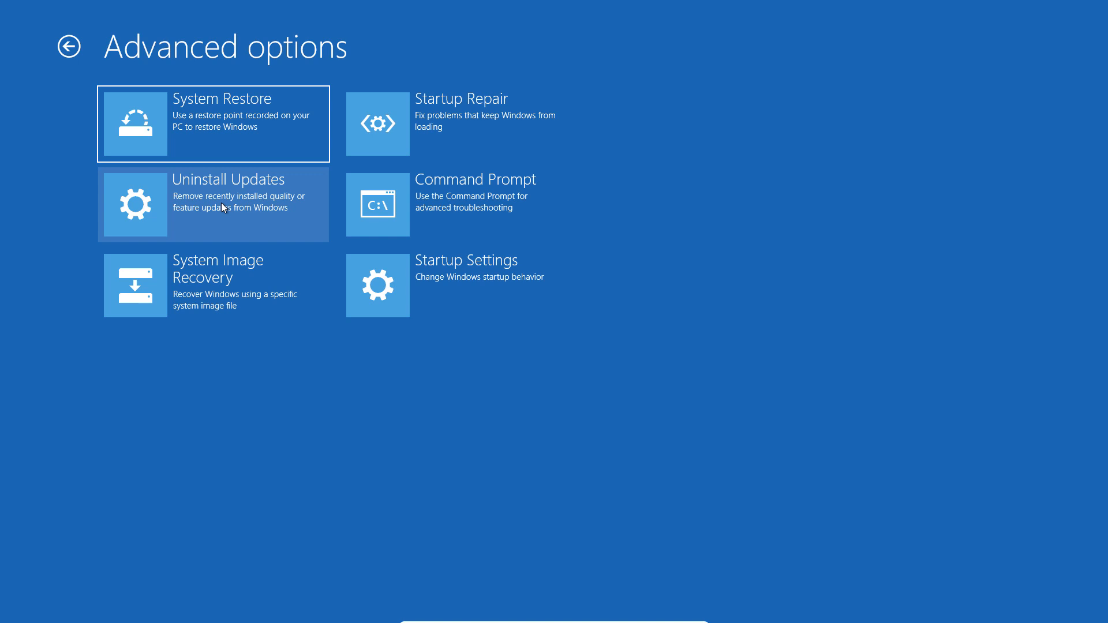
mouse_move(428, 282)
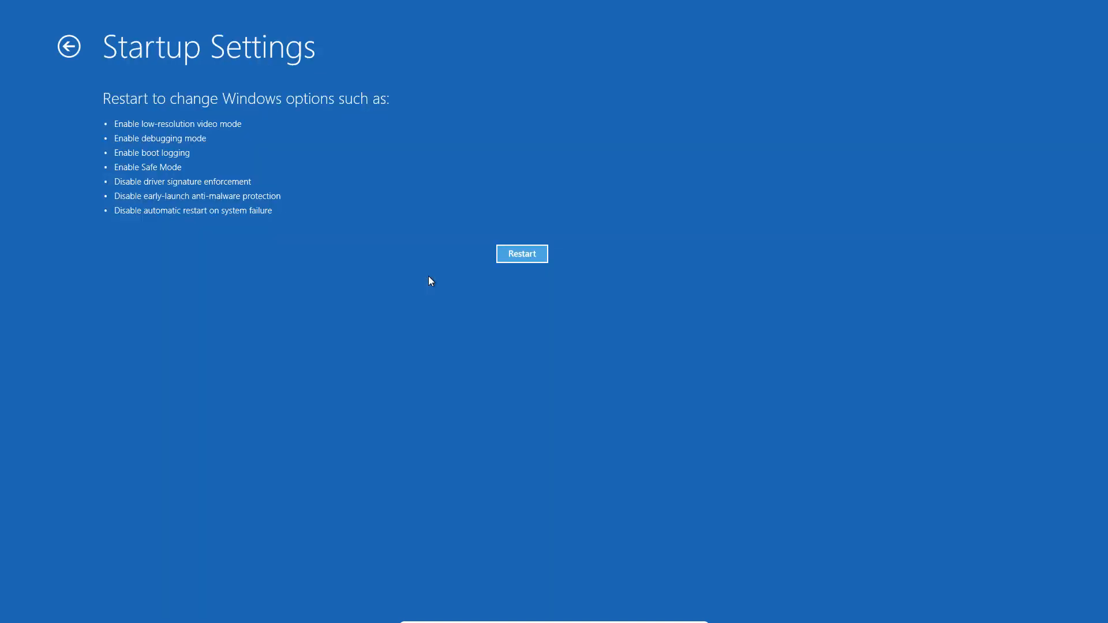
click(521, 254)
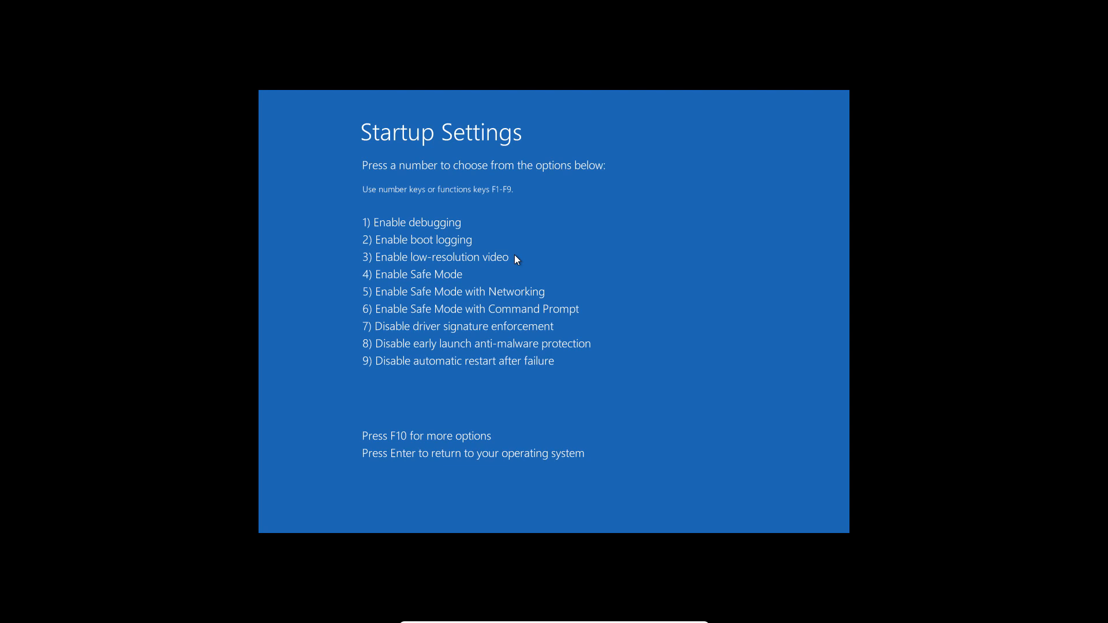
key(4)
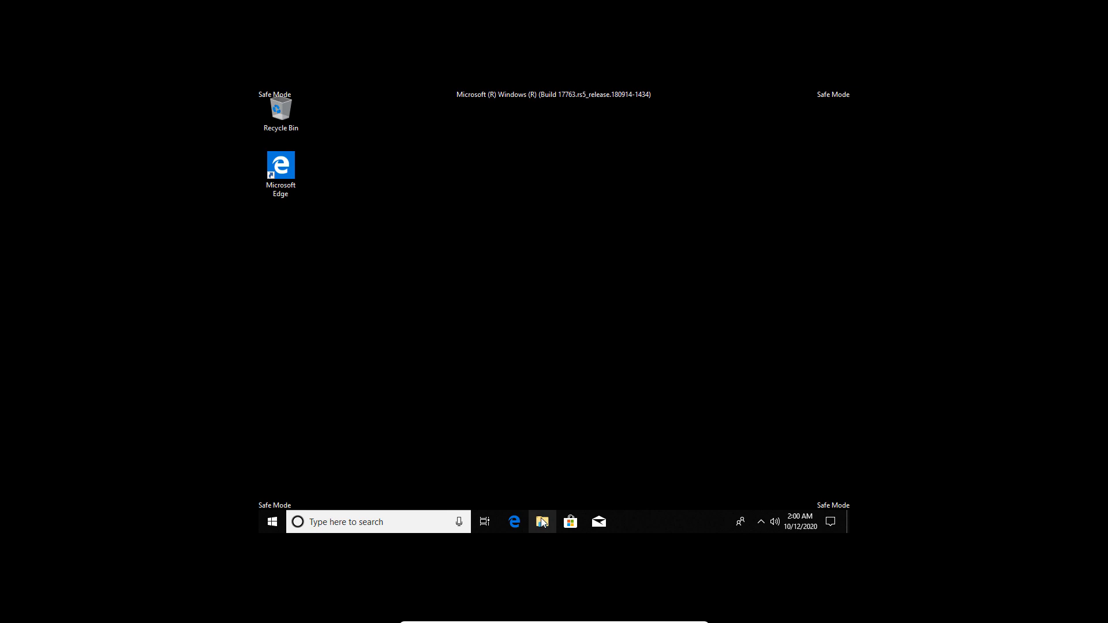
Browse in File Explorer to This PC > Local Disk (C:) > Users.
click(542, 521)
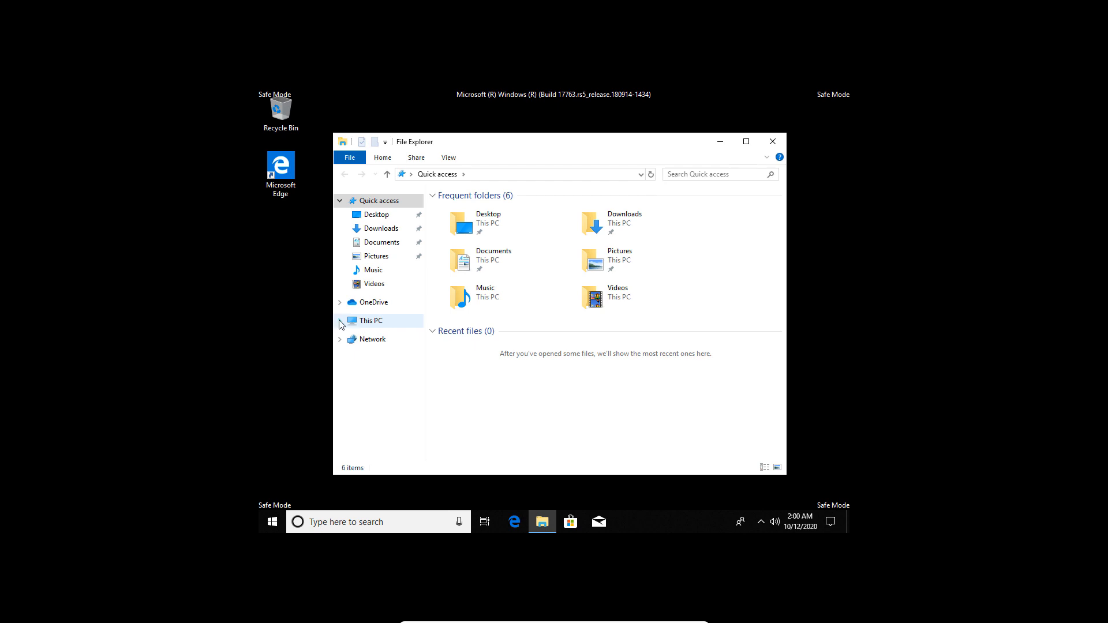
click(339, 321)
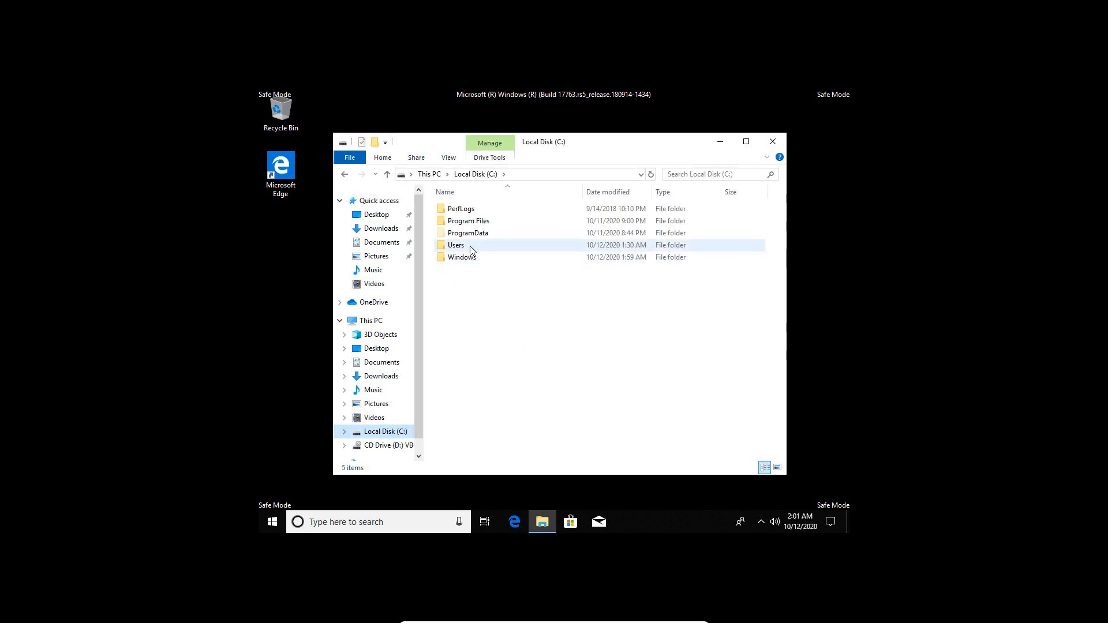
double_click(456, 244)
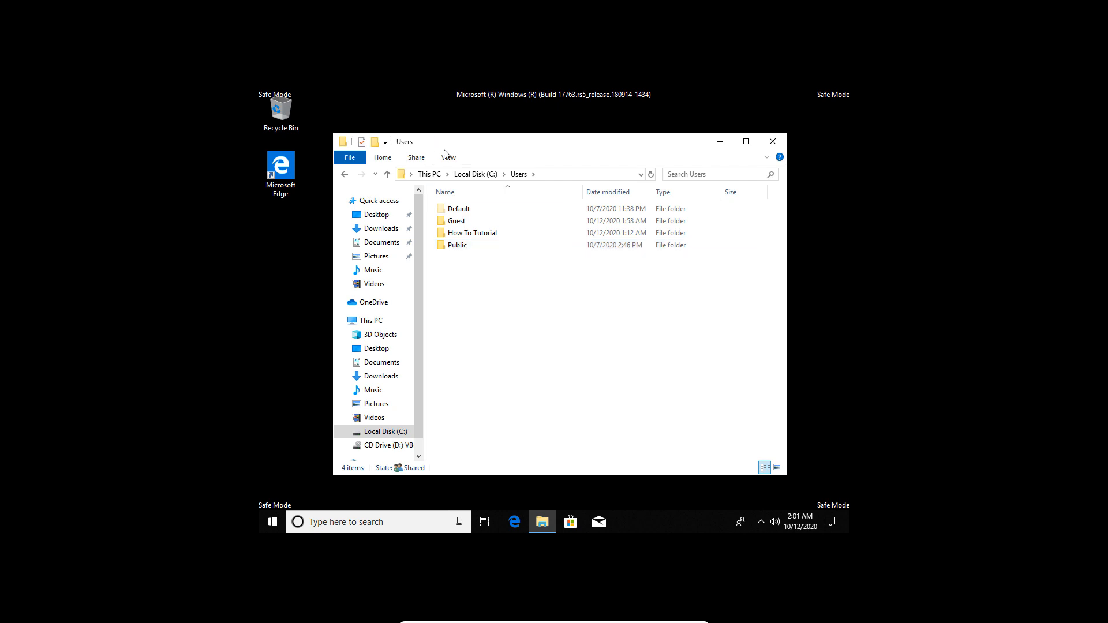
click(448, 157)
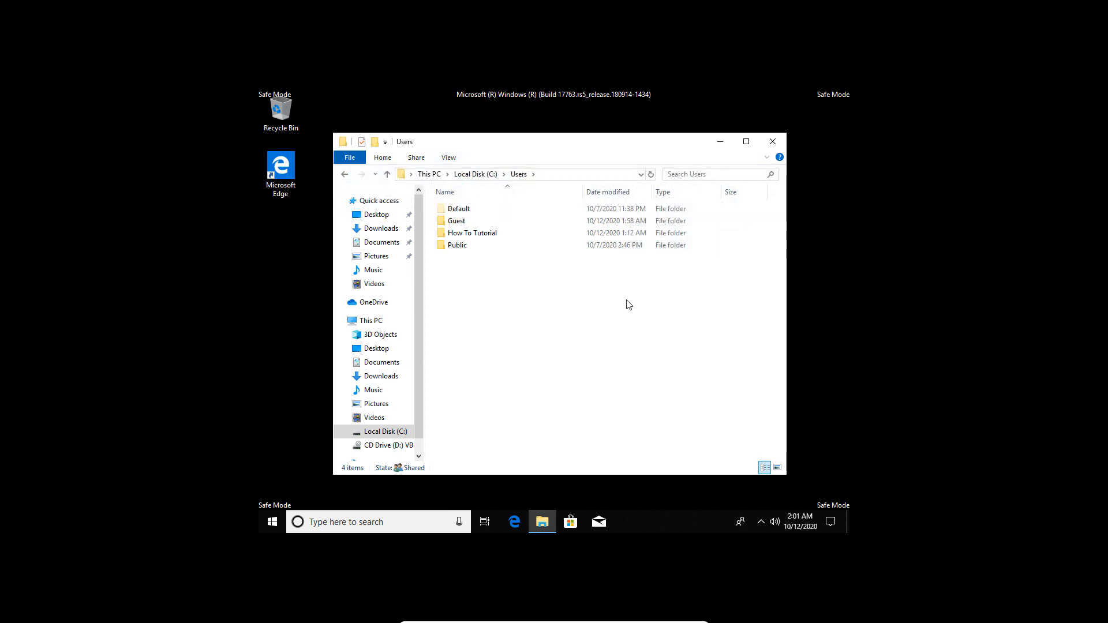
Inside the Default folder rename NTUSER.DAT to NTUSER.DAT.old, accepting the extension warning.
click(459, 207)
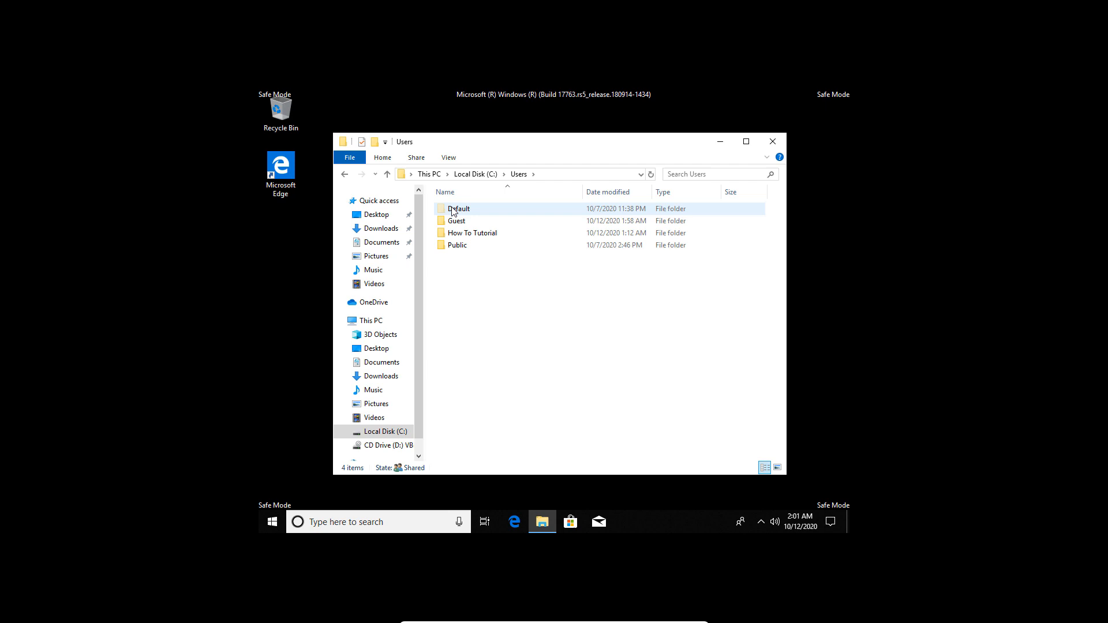
double_click(457, 208)
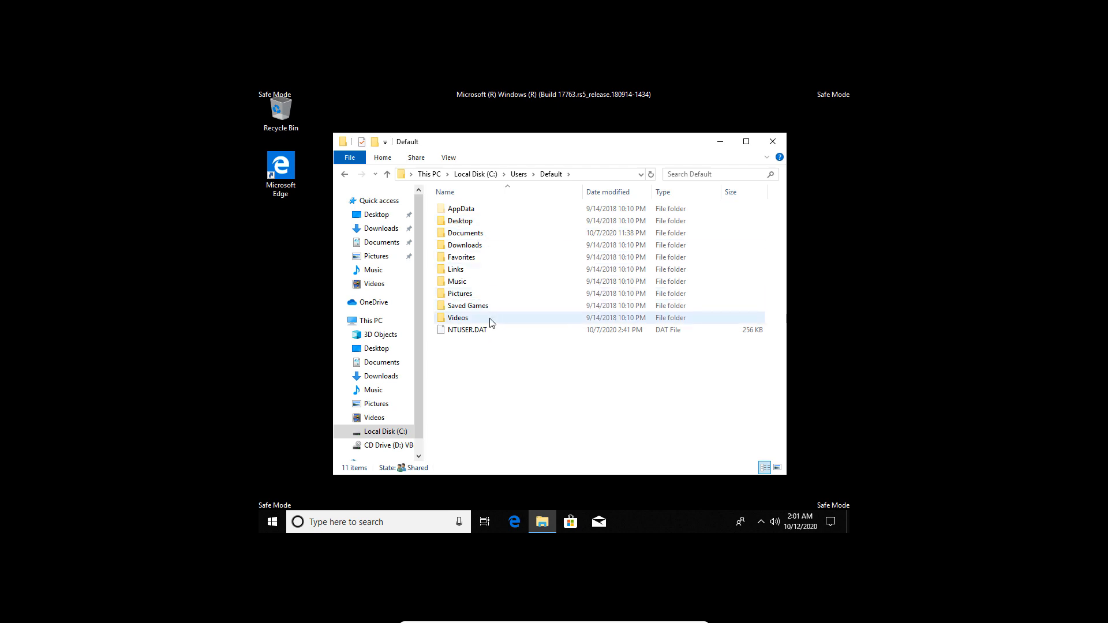
click(465, 330)
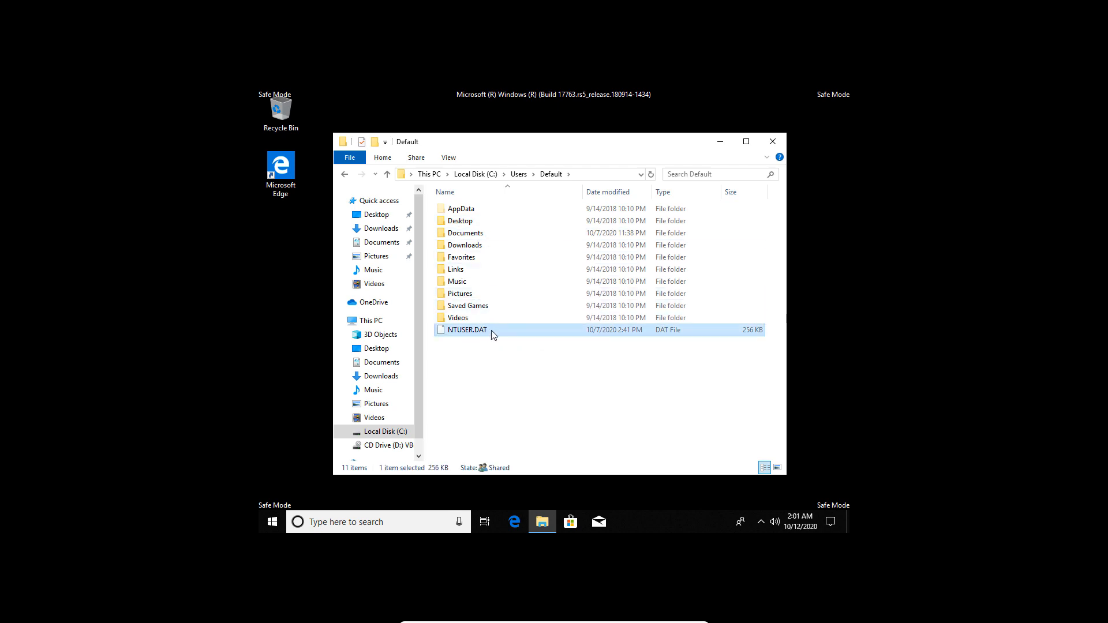
mouse_move(492, 333)
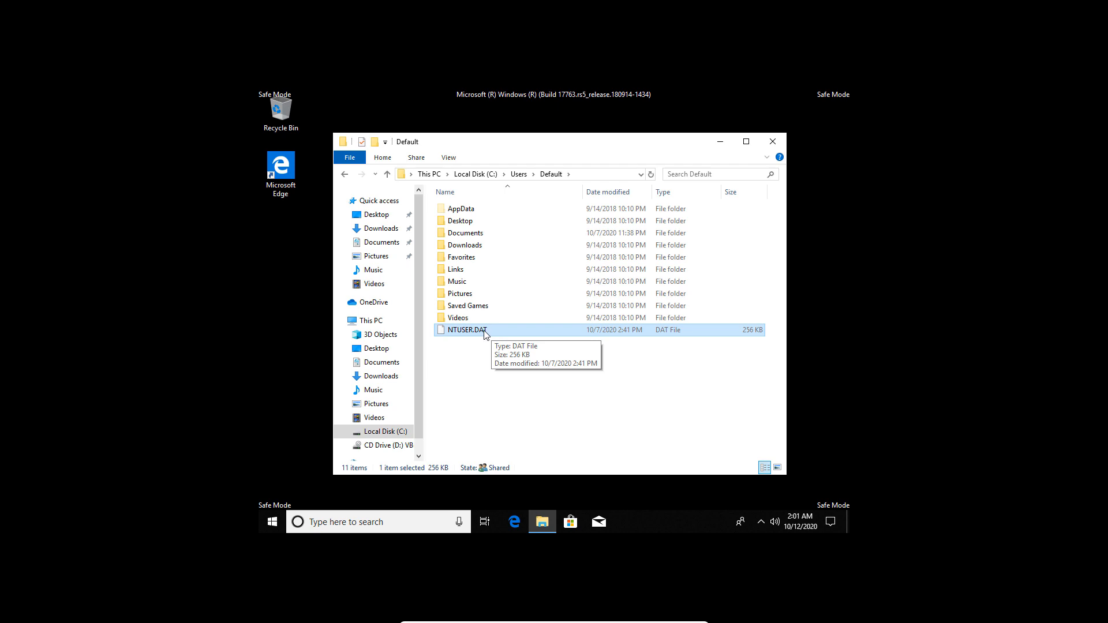
key(F2)
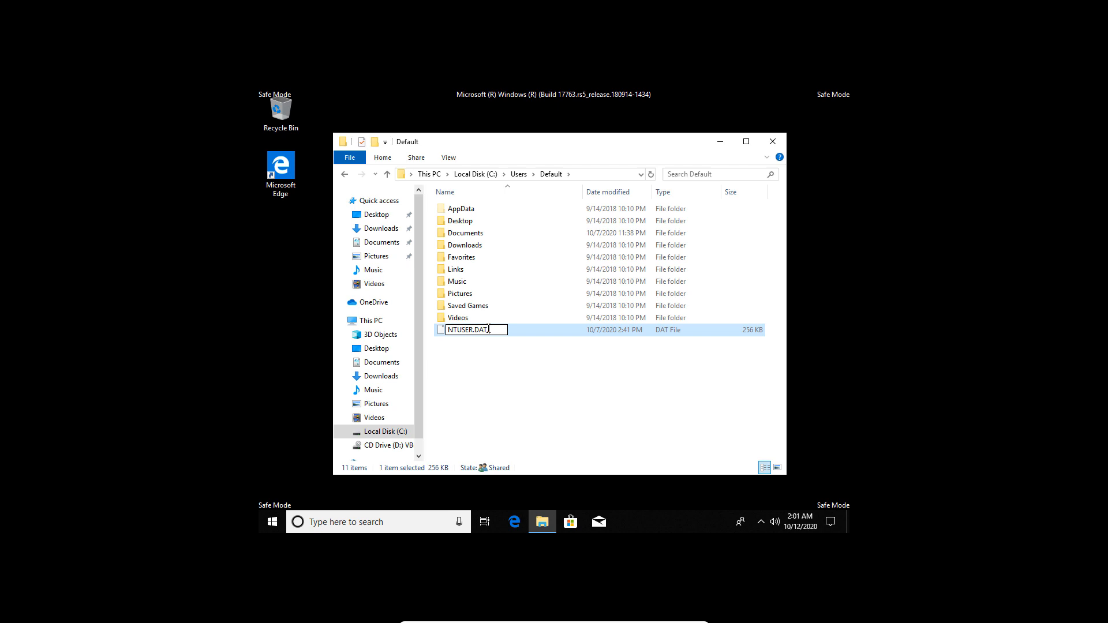
text(pl)
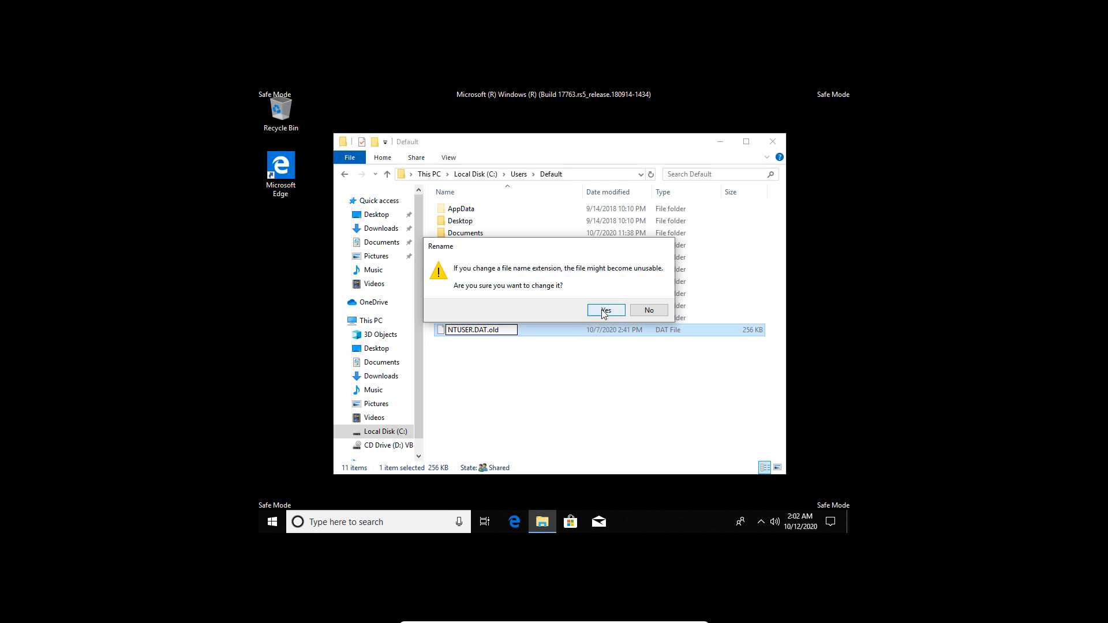
click(605, 309)
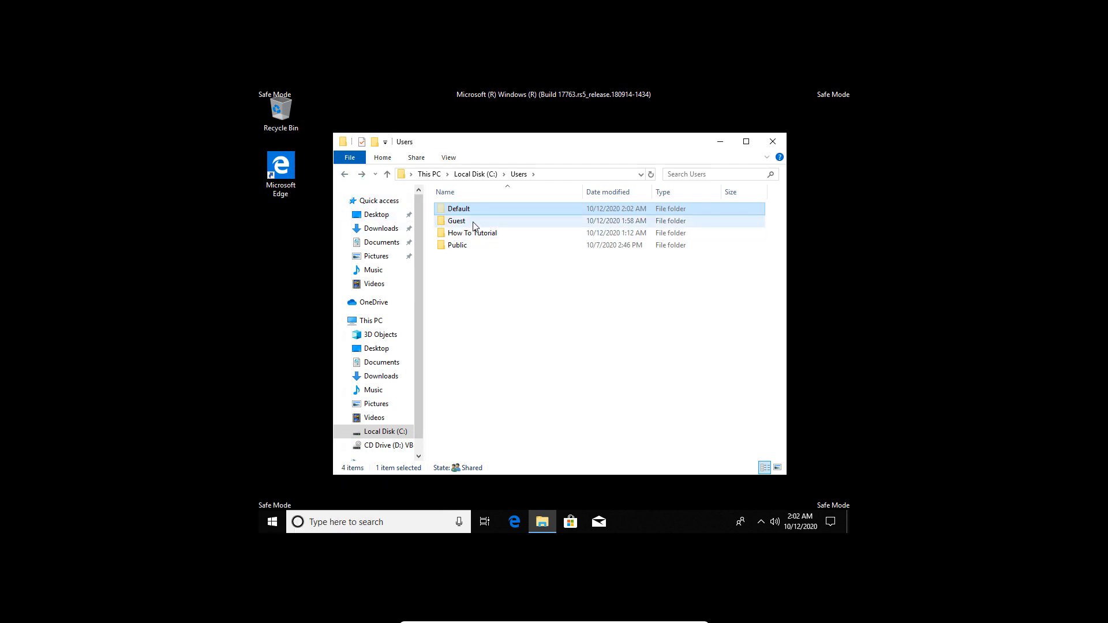
Copy NTUSER.DAT from the Guest profile folder.
double_click(457, 221)
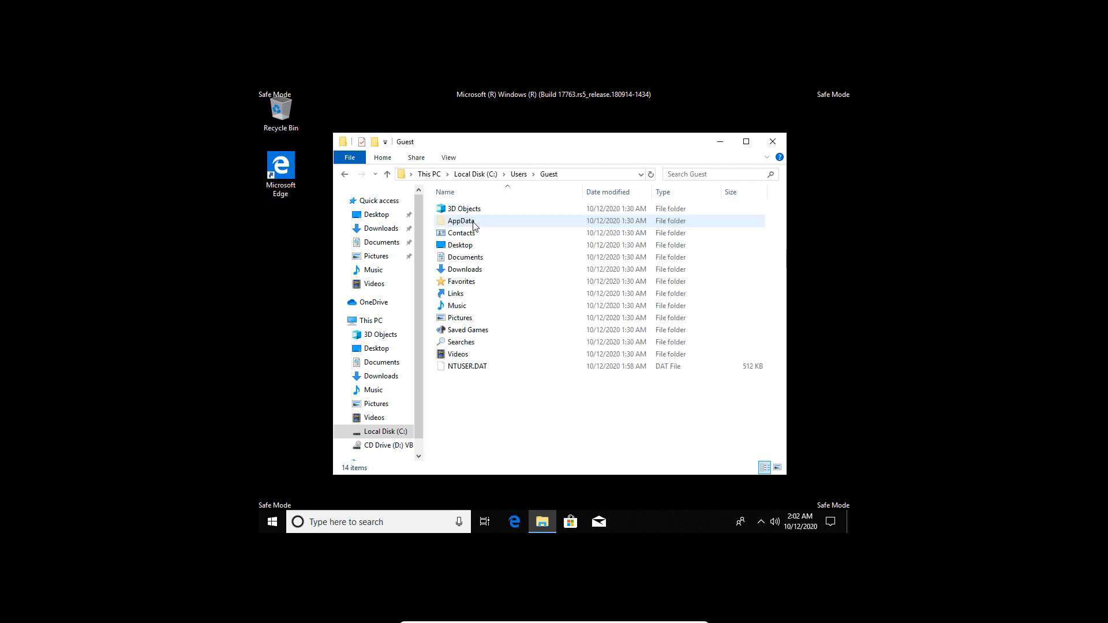
click(467, 365)
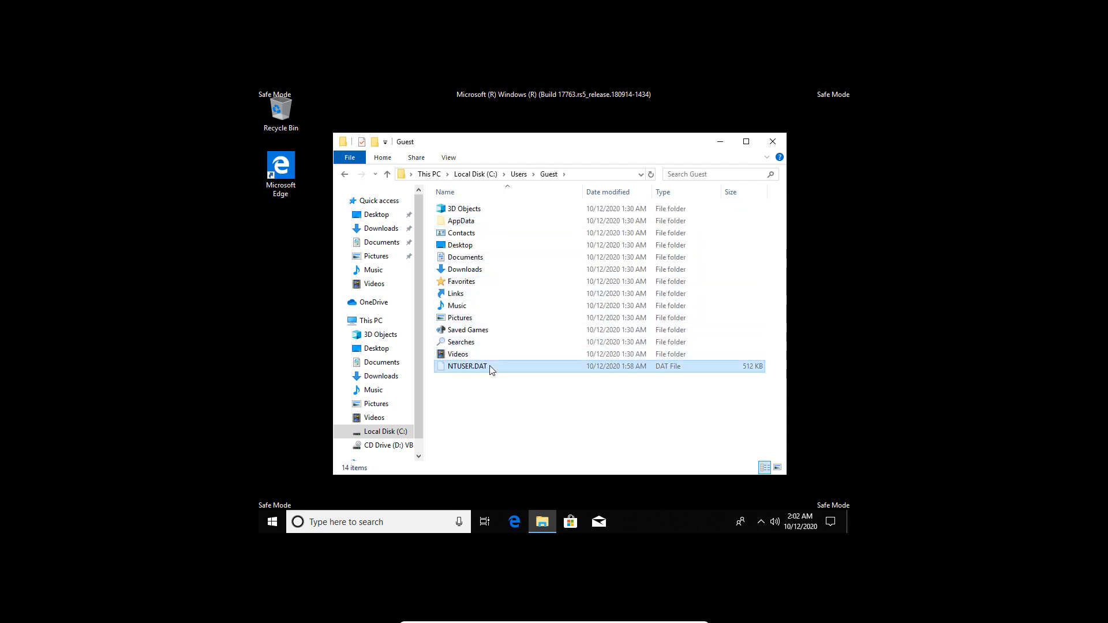
right_click(489, 367)
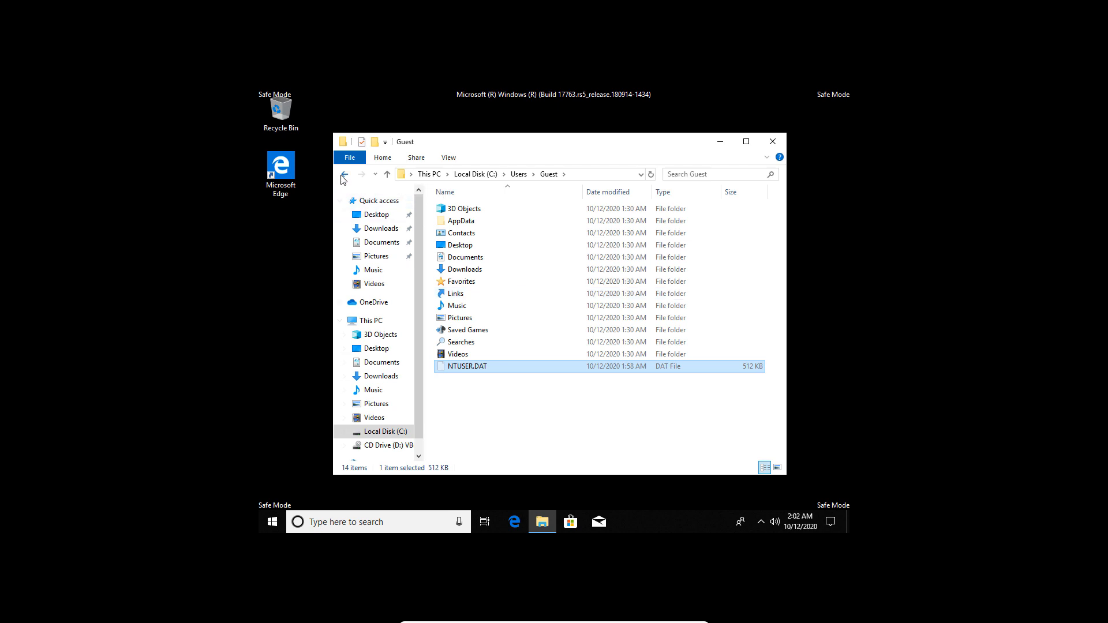
Paste the copied NTUSER.DAT into the Default profile folder next to NTUSER.DAT.old.
click(345, 174)
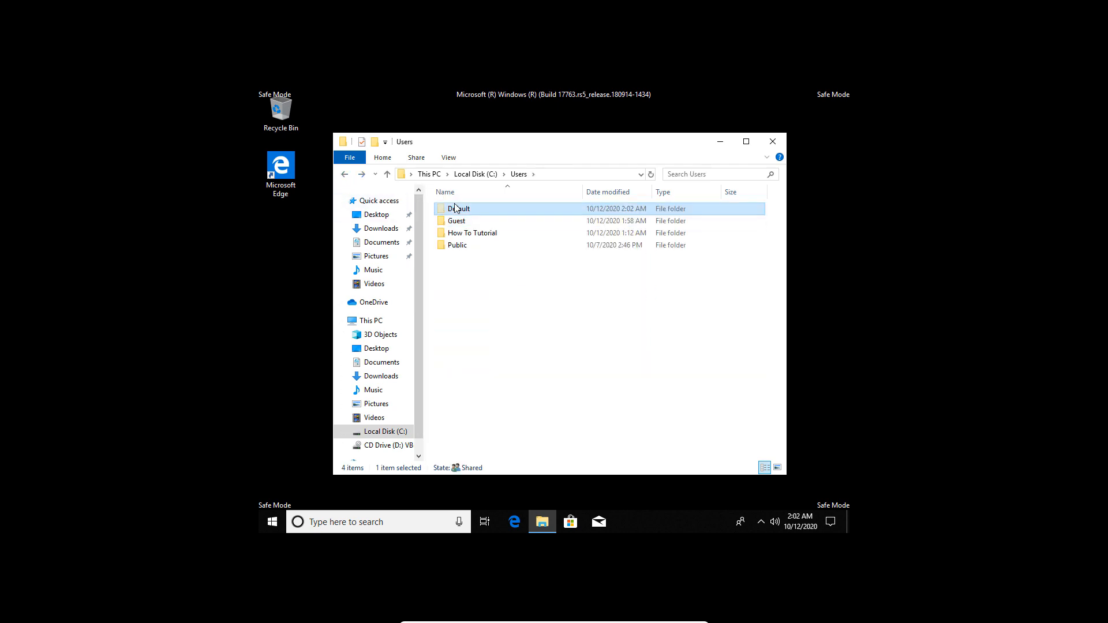
double_click(460, 208)
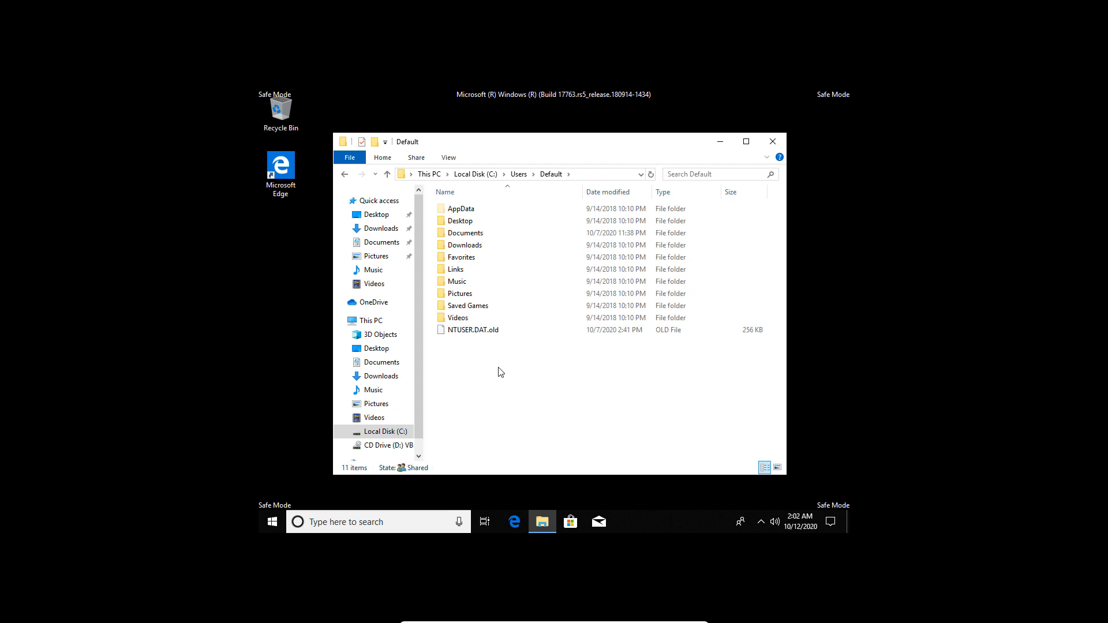
right_click(500, 371)
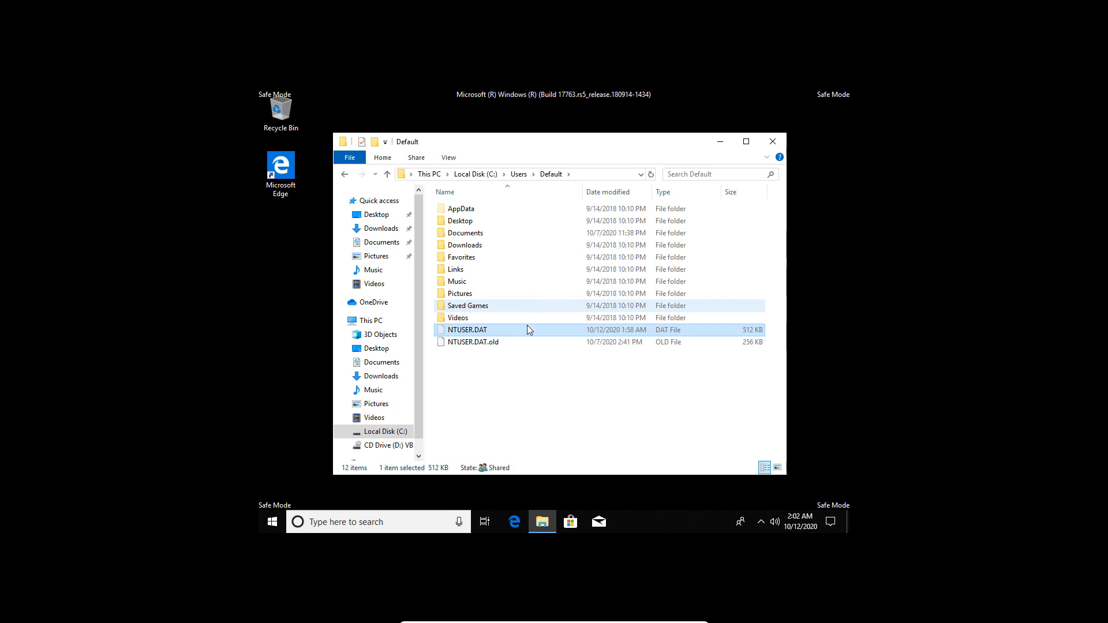
click(517, 383)
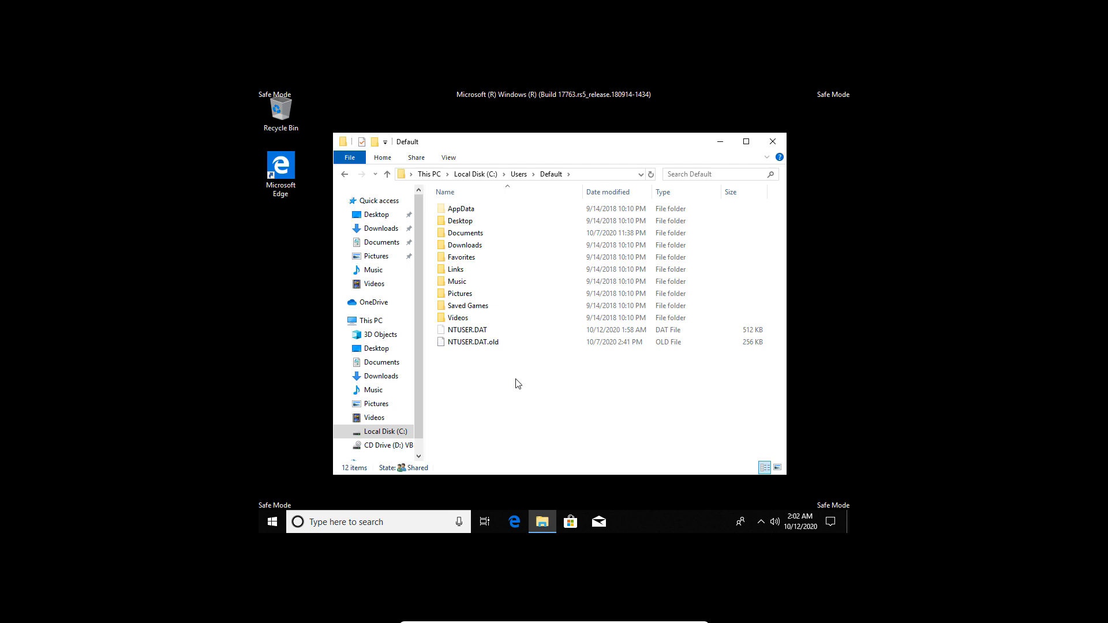
mouse_move(774, 141)
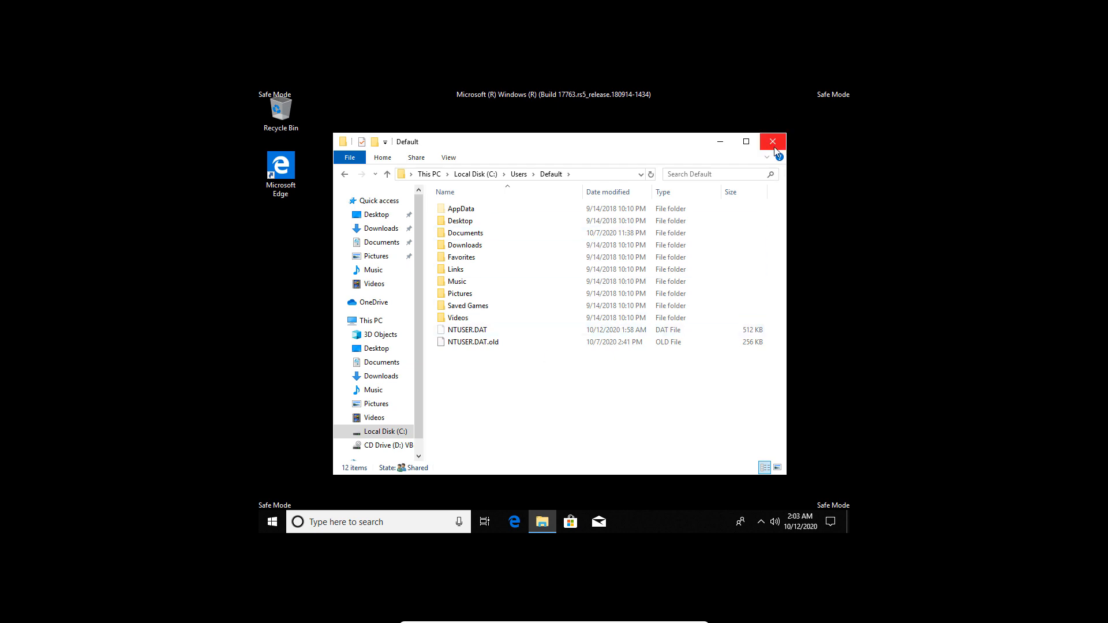
Close File Explorer and restart the PC from Start > Power.
click(772, 141)
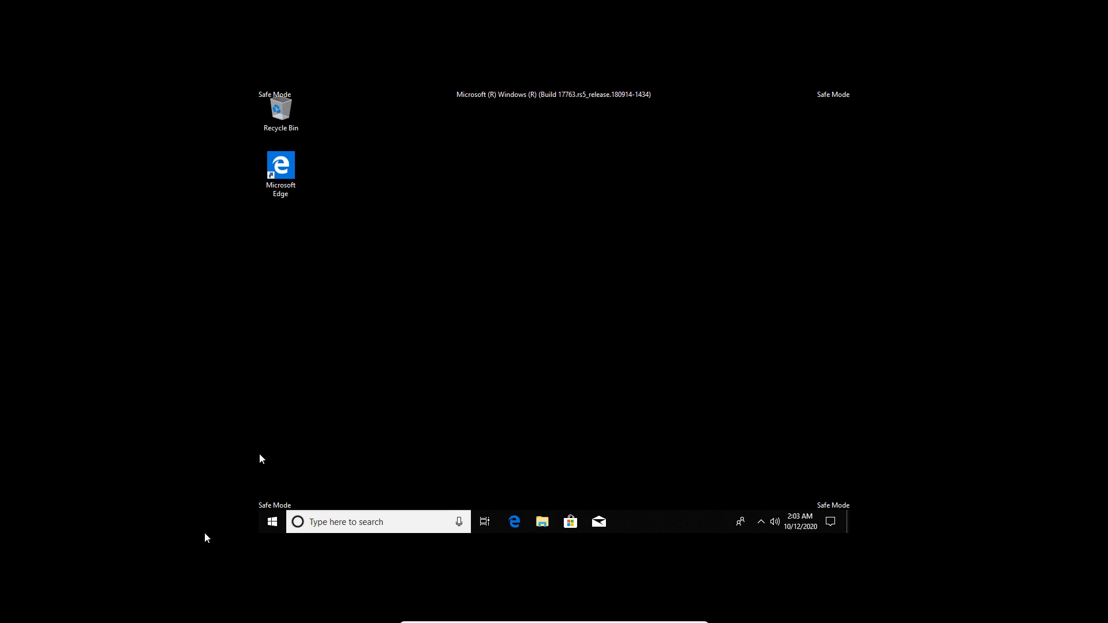
click(272, 522)
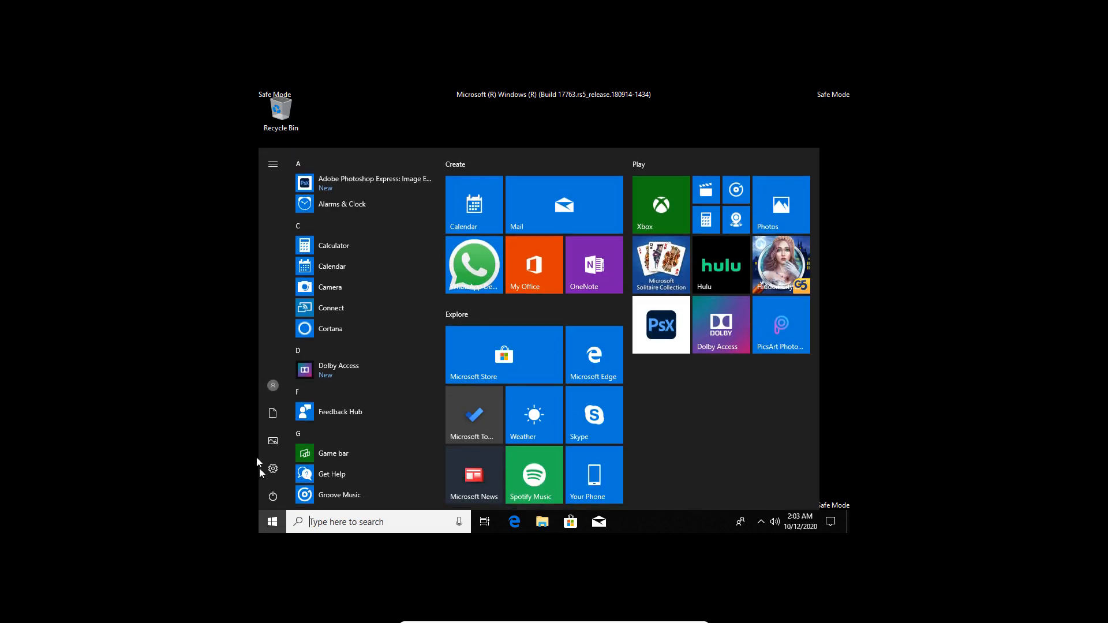
click(272, 496)
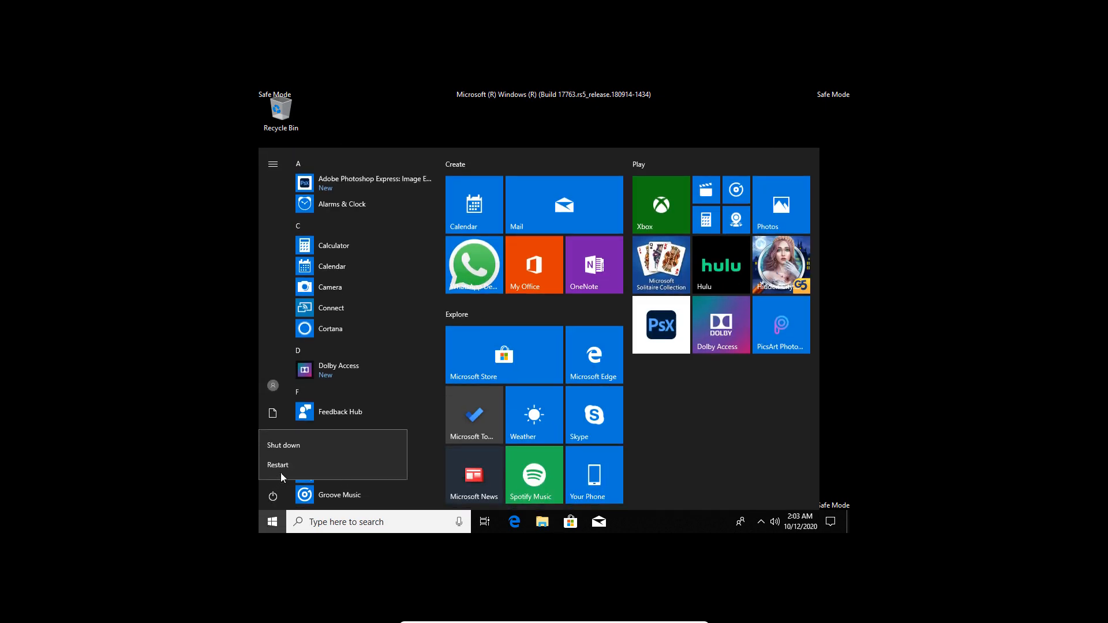
click(277, 464)
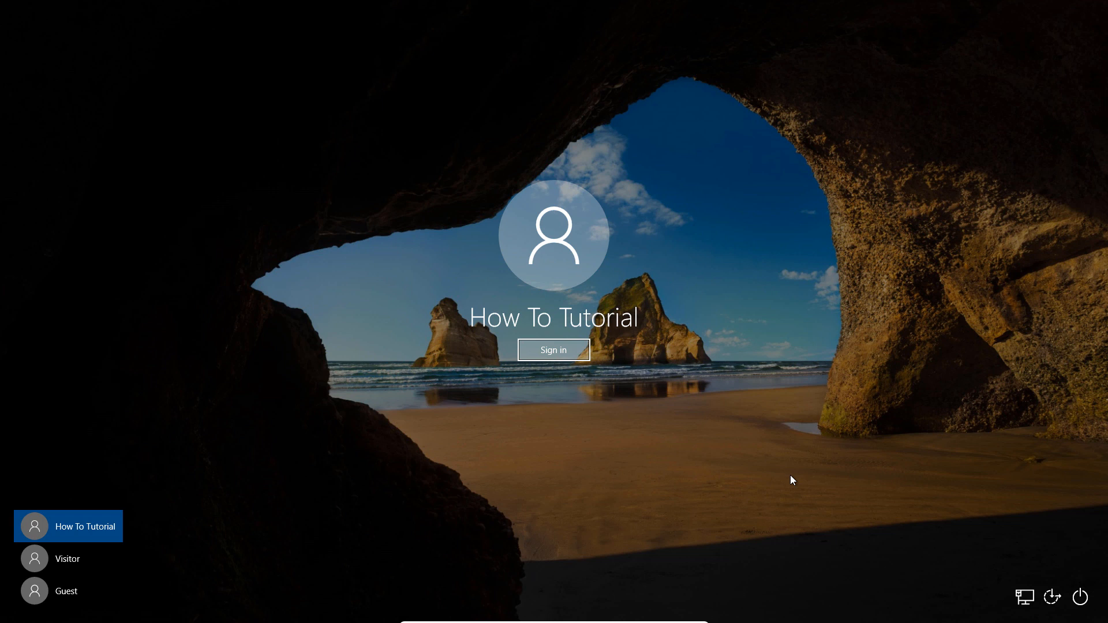
mouse_move(962, 577)
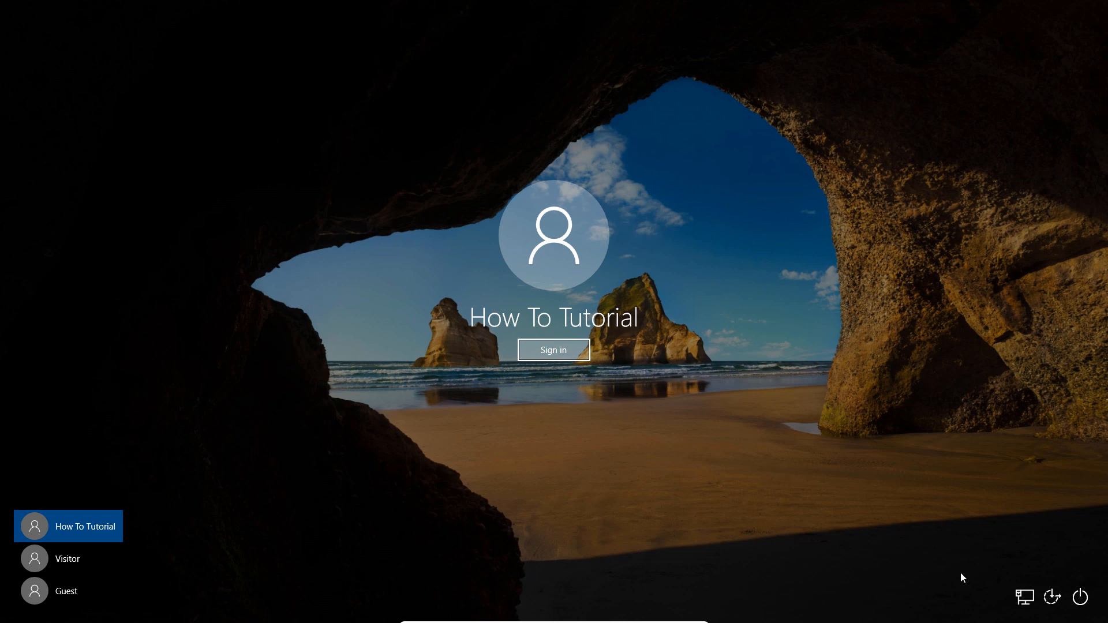
Shift-restart from sign-in, then Troubleshoot > Advanced options > Startup Settings > Restart.
click(1079, 598)
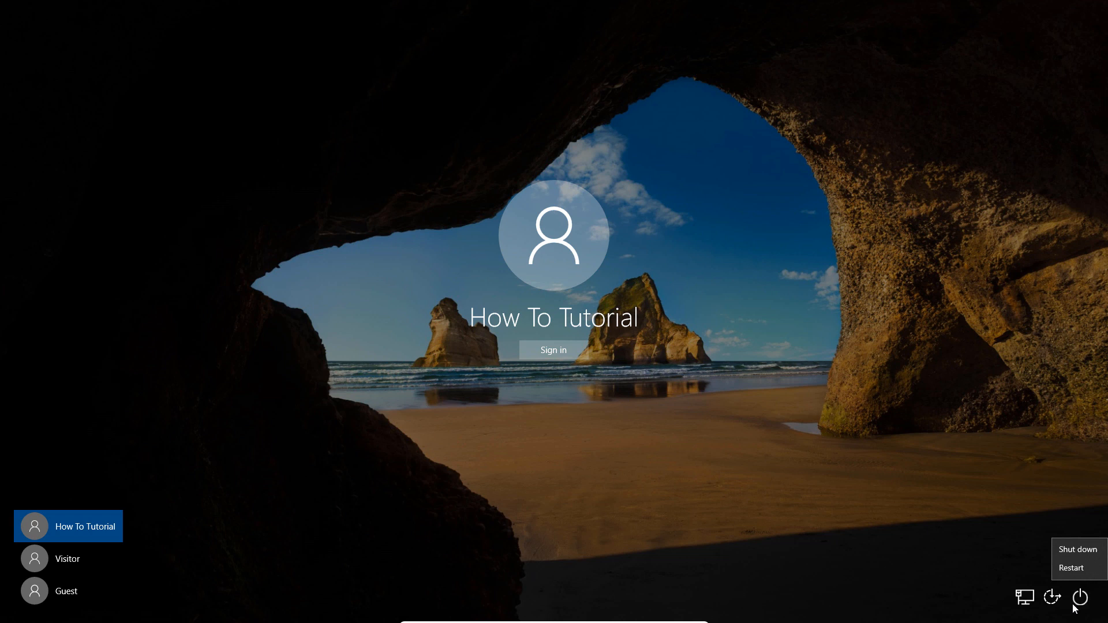
mouse_move(1074, 574)
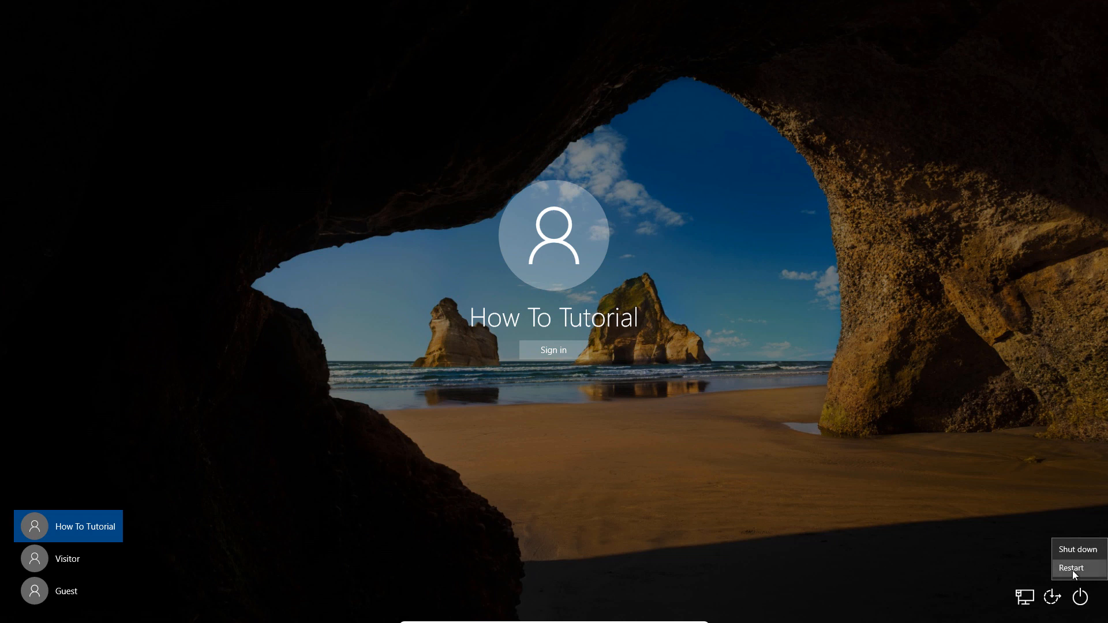
click(1071, 568)
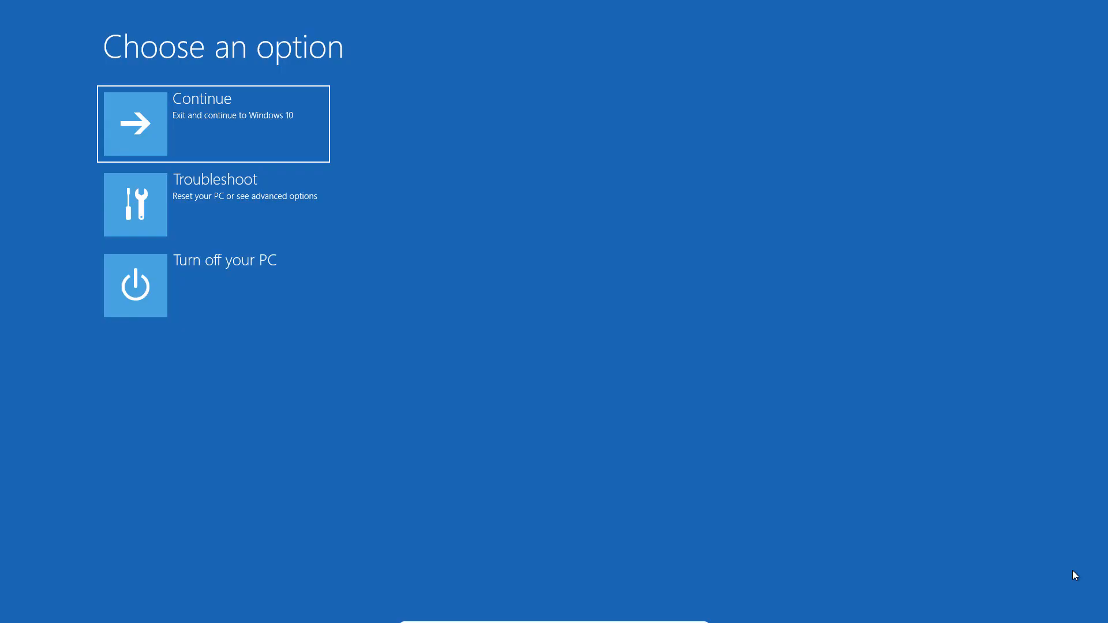
mouse_move(230, 208)
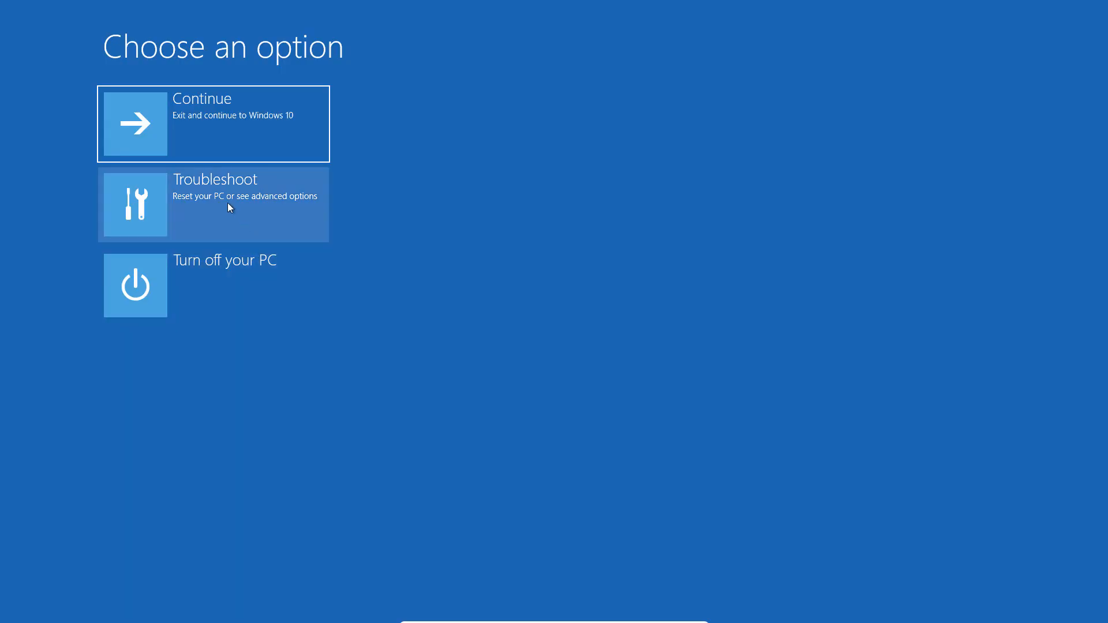
click(229, 205)
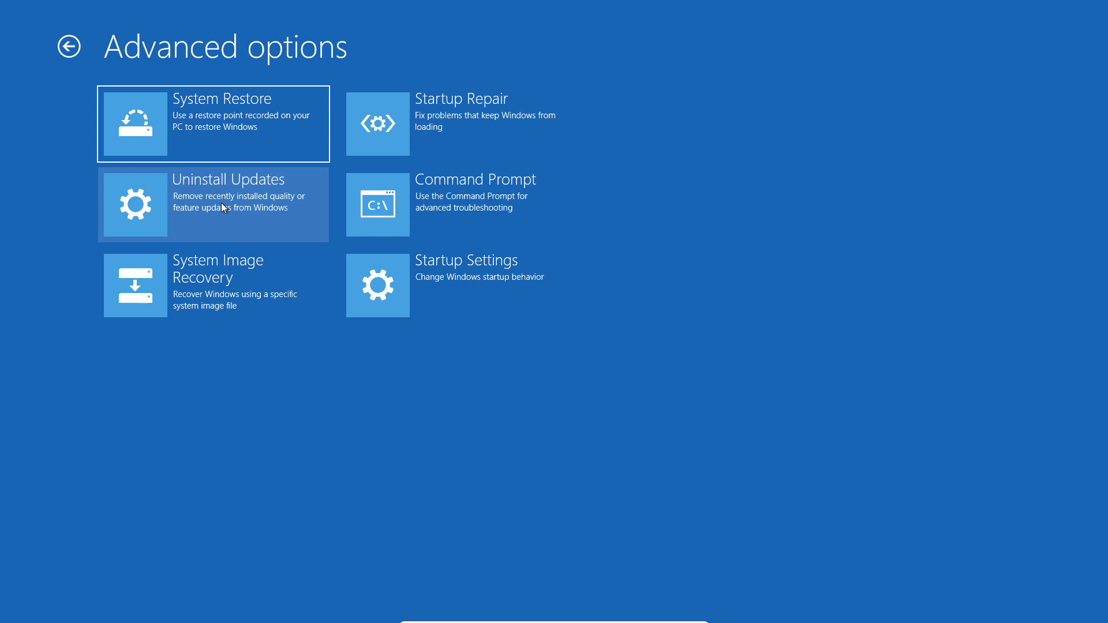
mouse_move(430, 282)
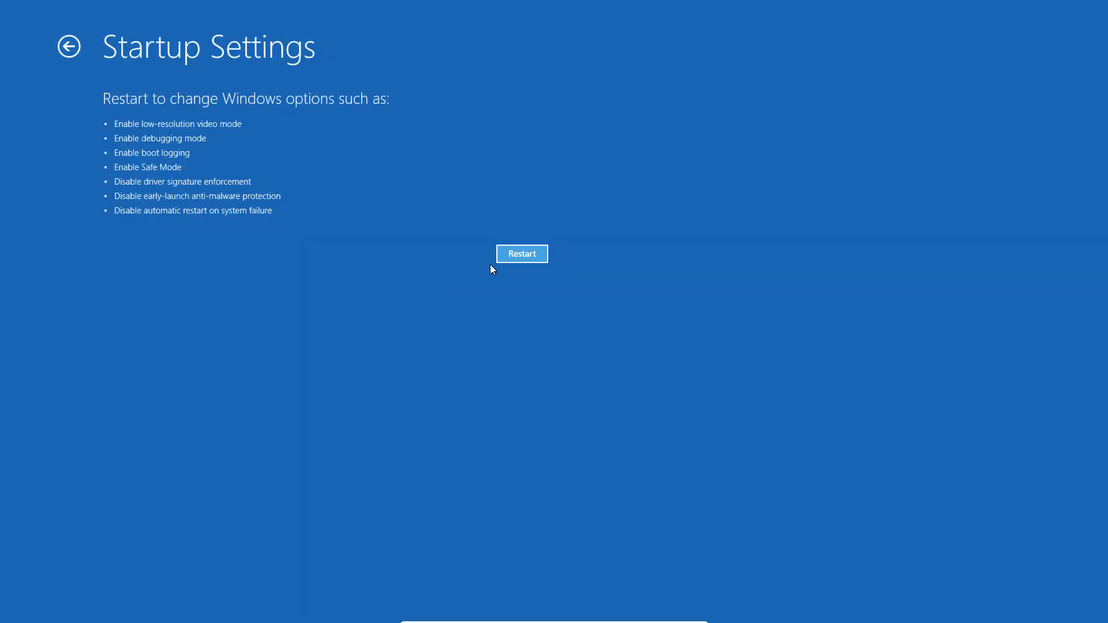
click(522, 254)
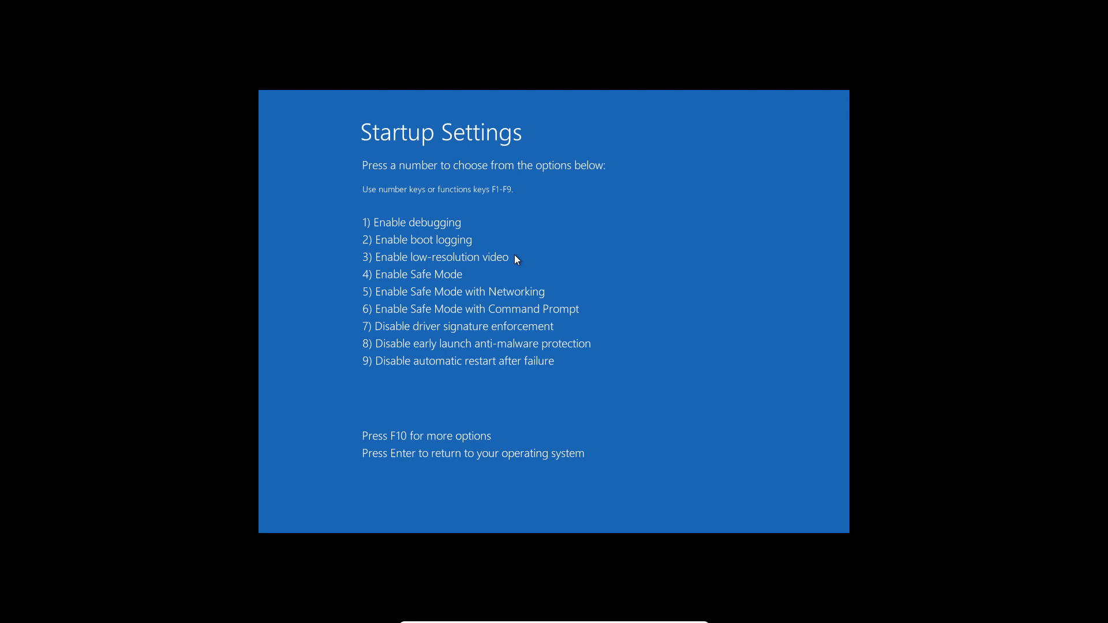
Boot with option 4 Safe Mode and launch services.msc from the Run box.
key(4)
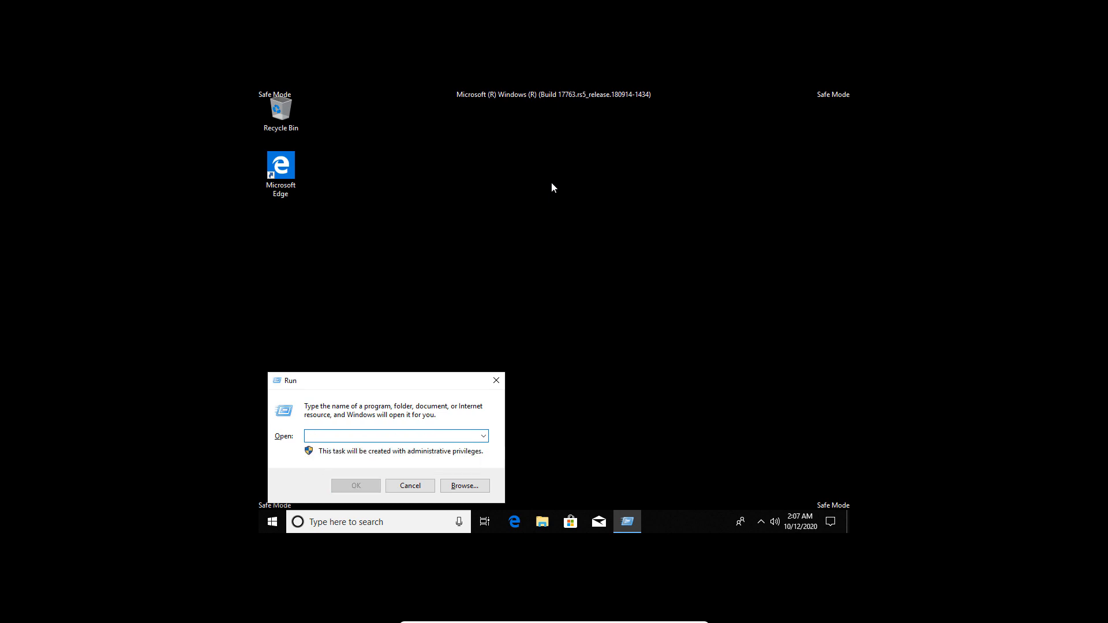
text(services.msc)
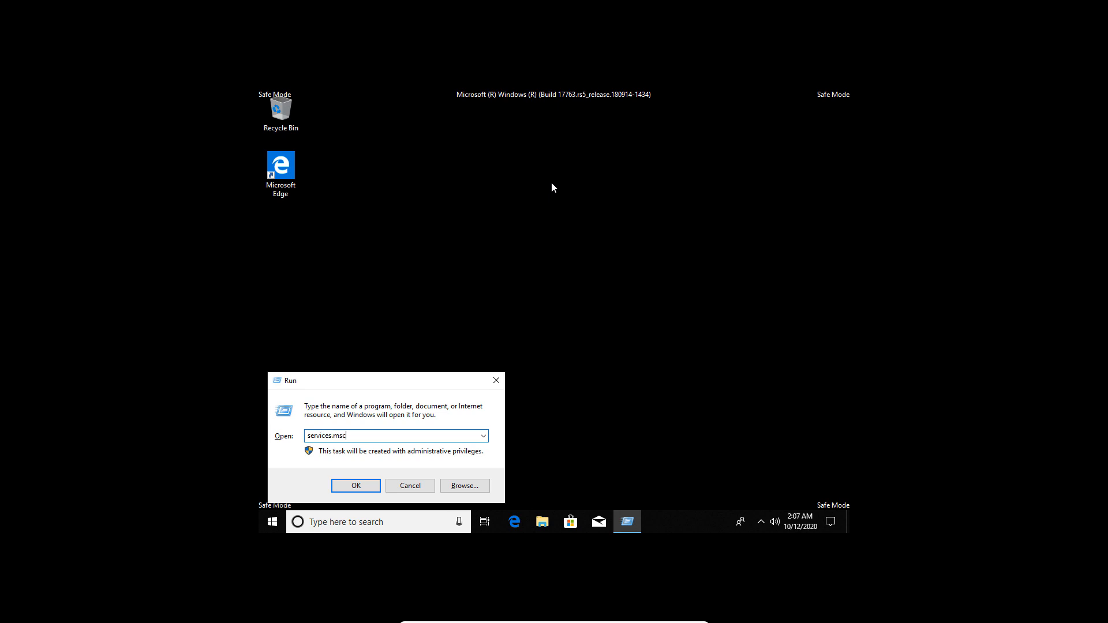
click(355, 486)
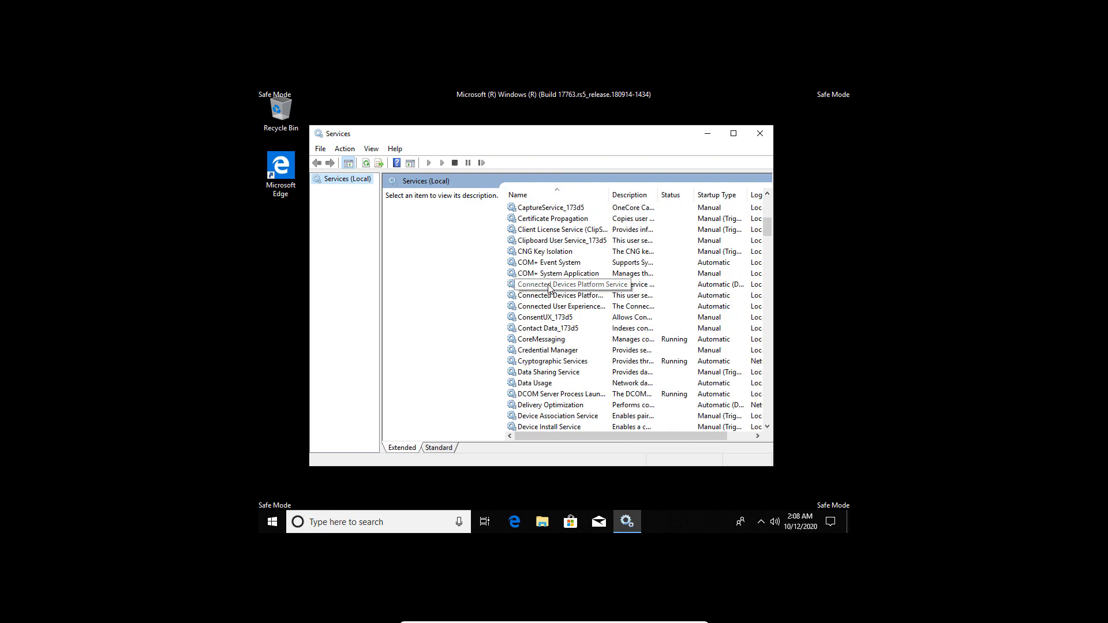
Set User Profile Service's startup type to Automatic in its properties and confirm with OK.
scroll(down, 3)
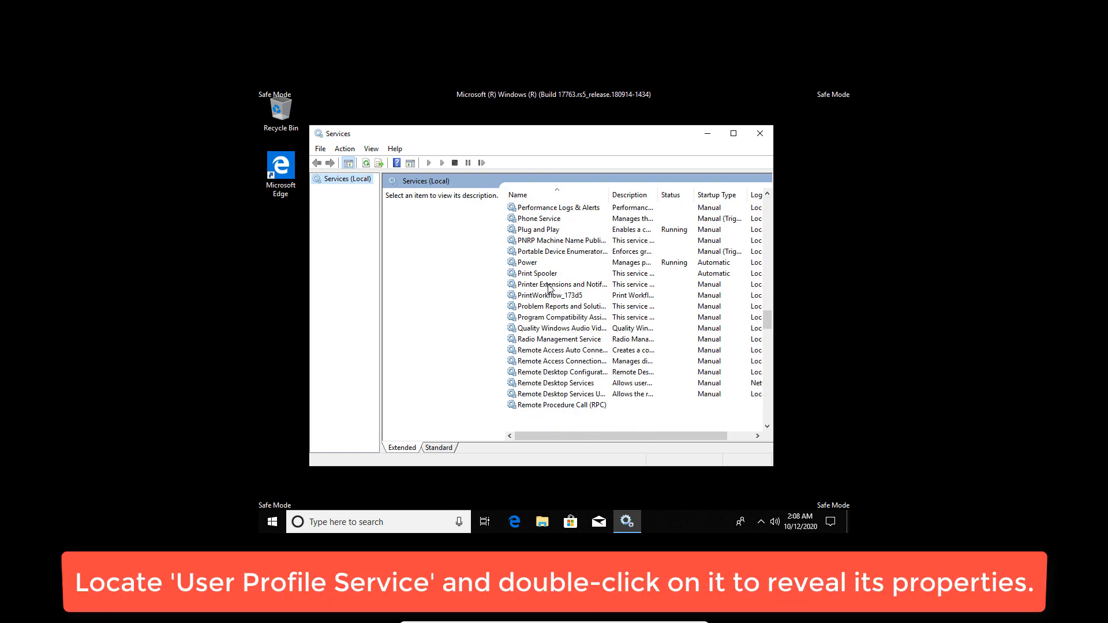
scroll(down, 3)
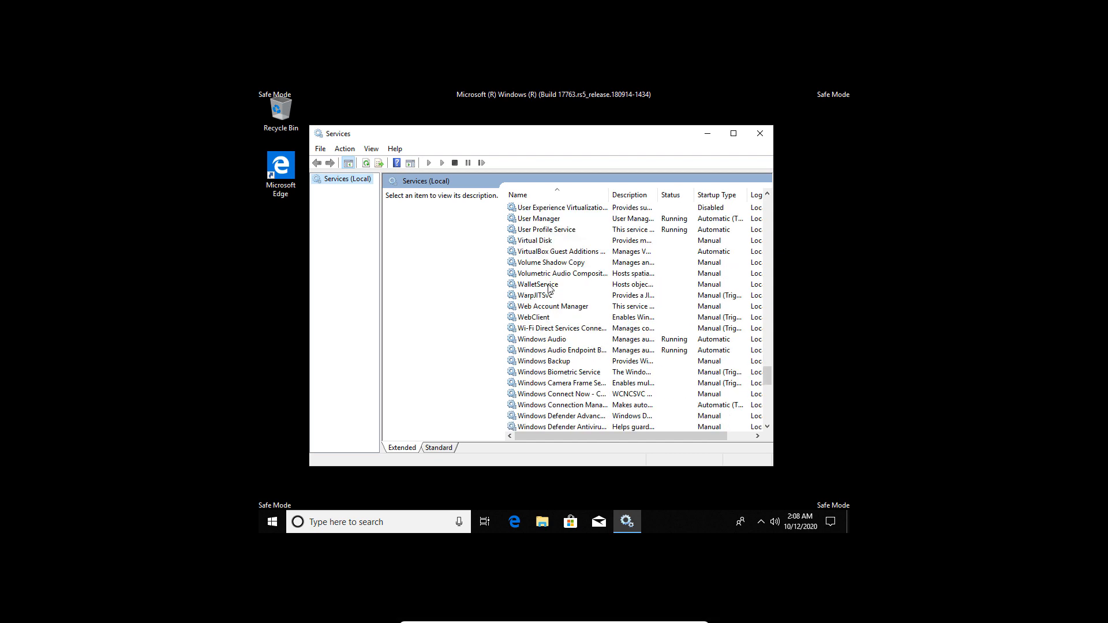
double_click(545, 228)
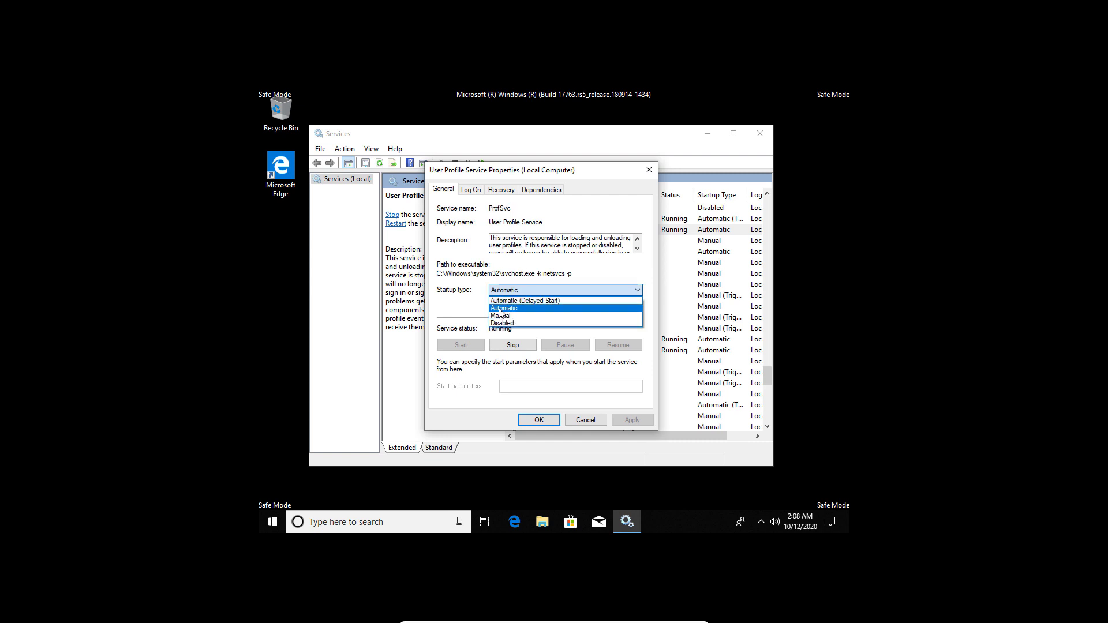
mouse_move(509, 313)
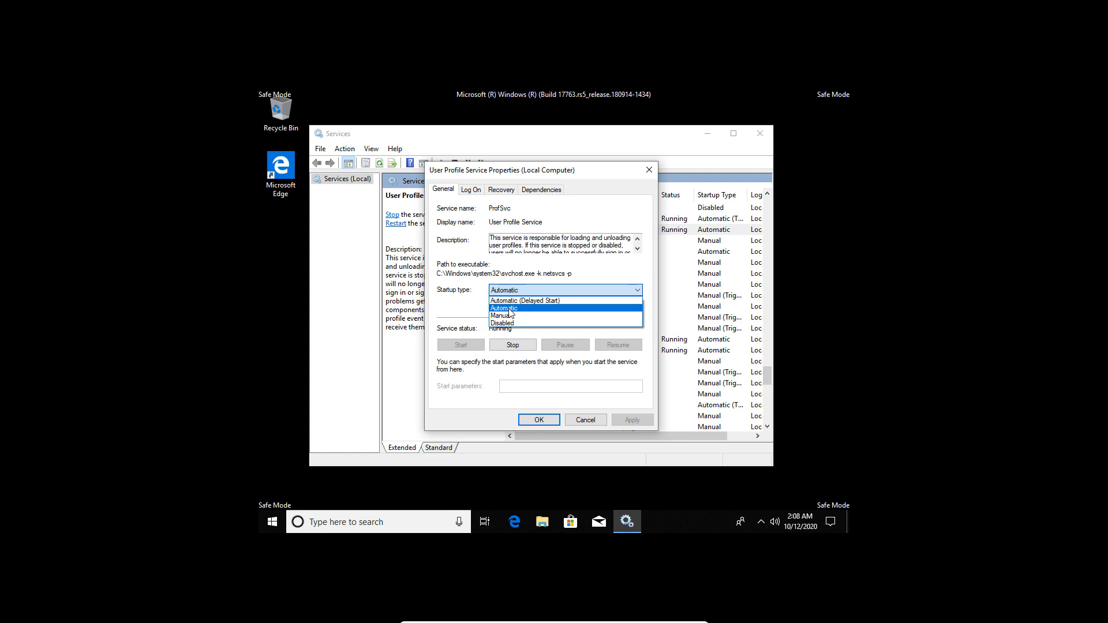
click(503, 308)
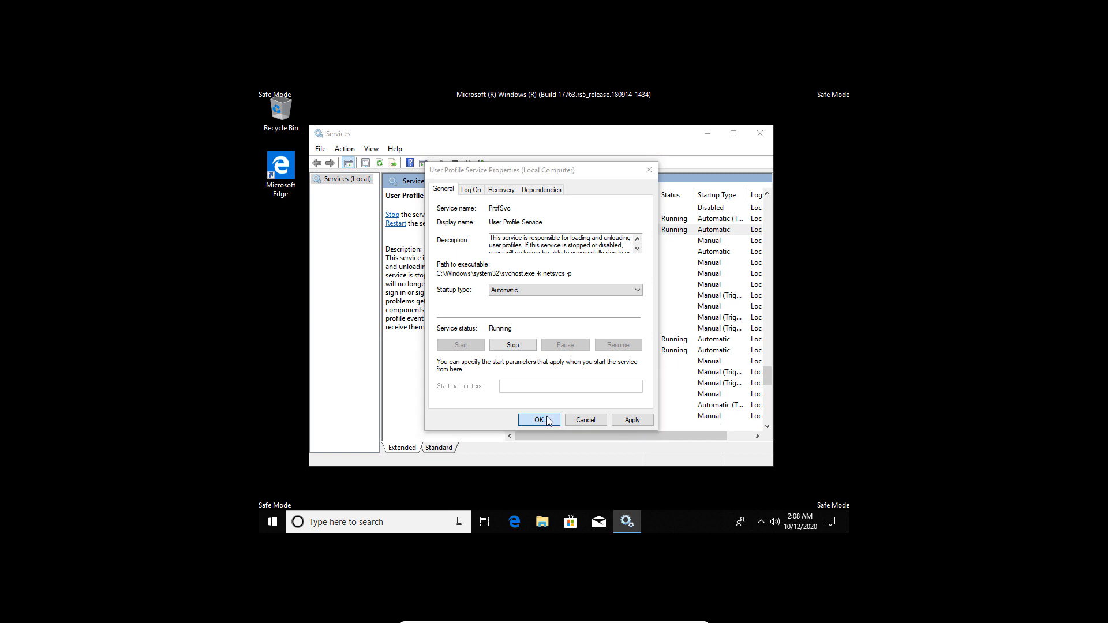
click(539, 420)
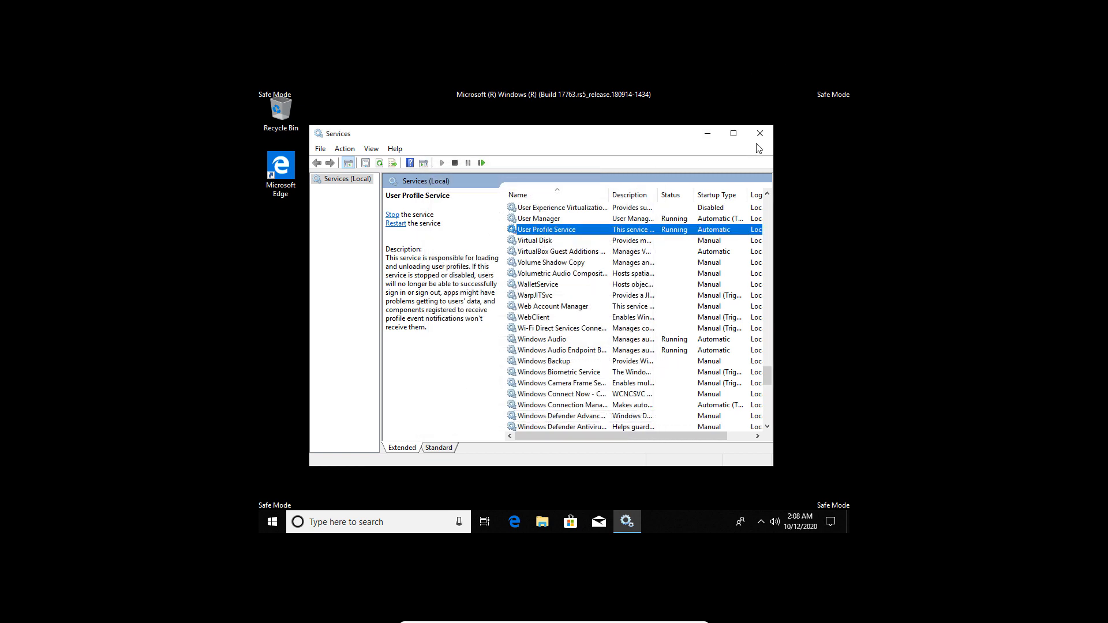